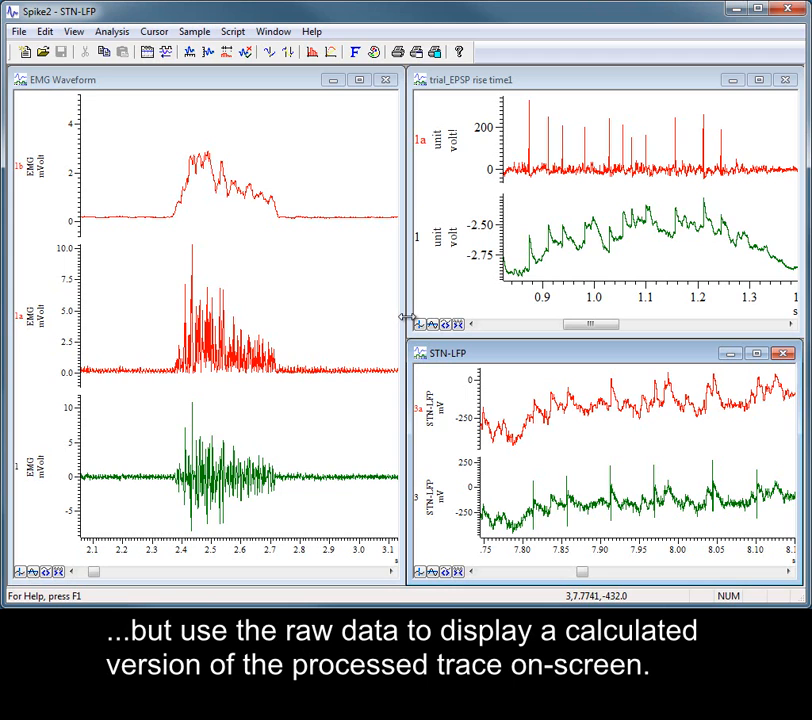
mouse_move(378, 302)
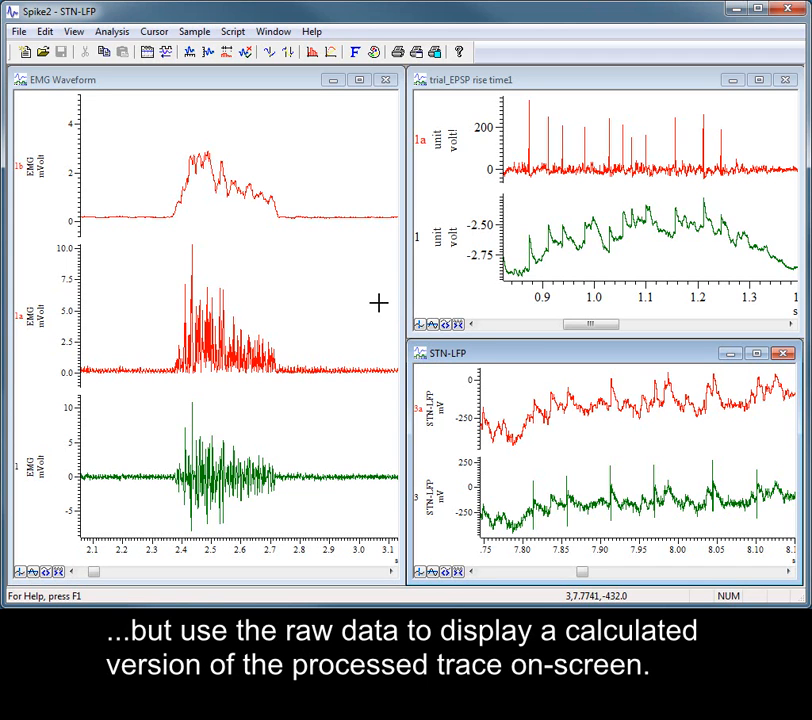
mouse_move(348, 316)
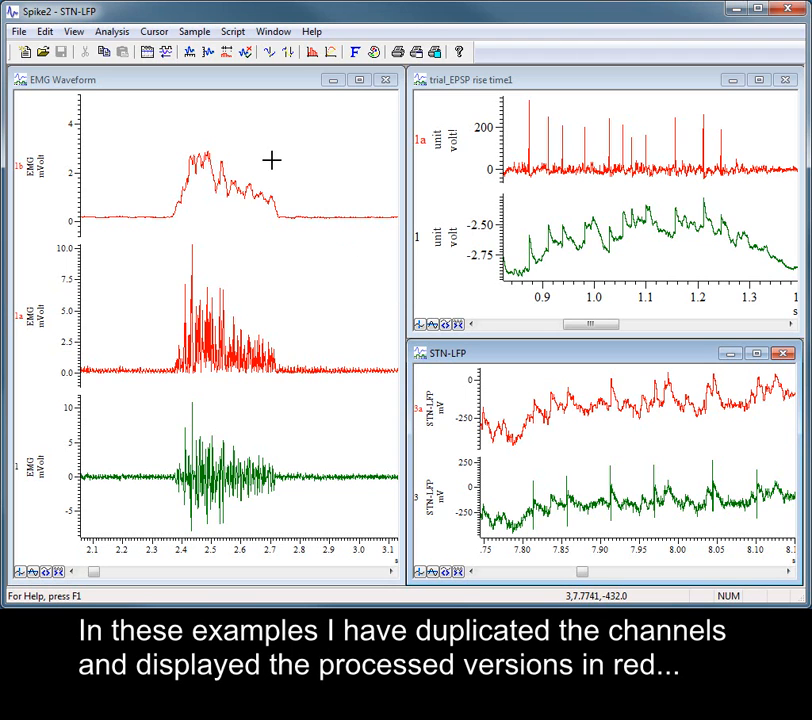
mouse_move(284, 388)
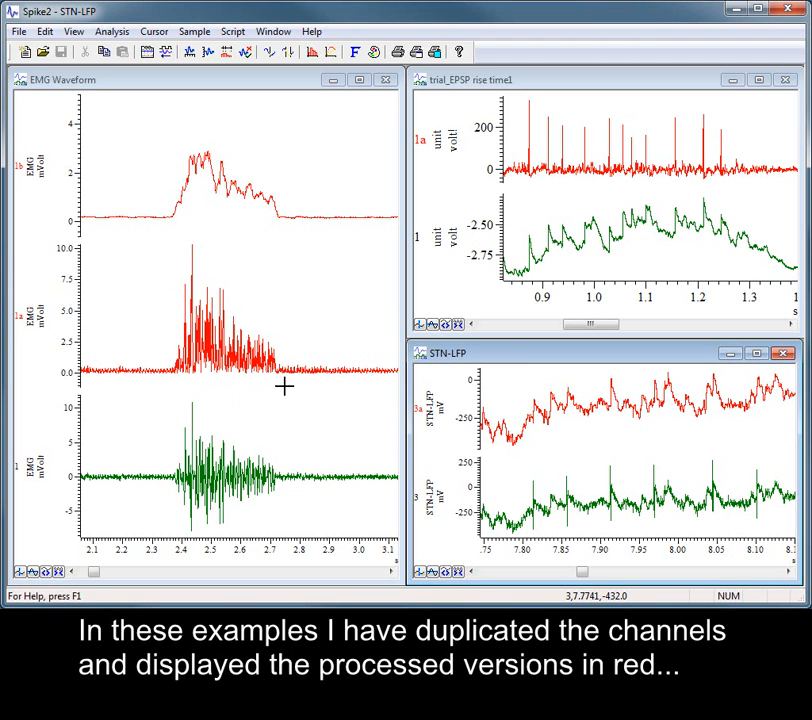
mouse_move(352, 468)
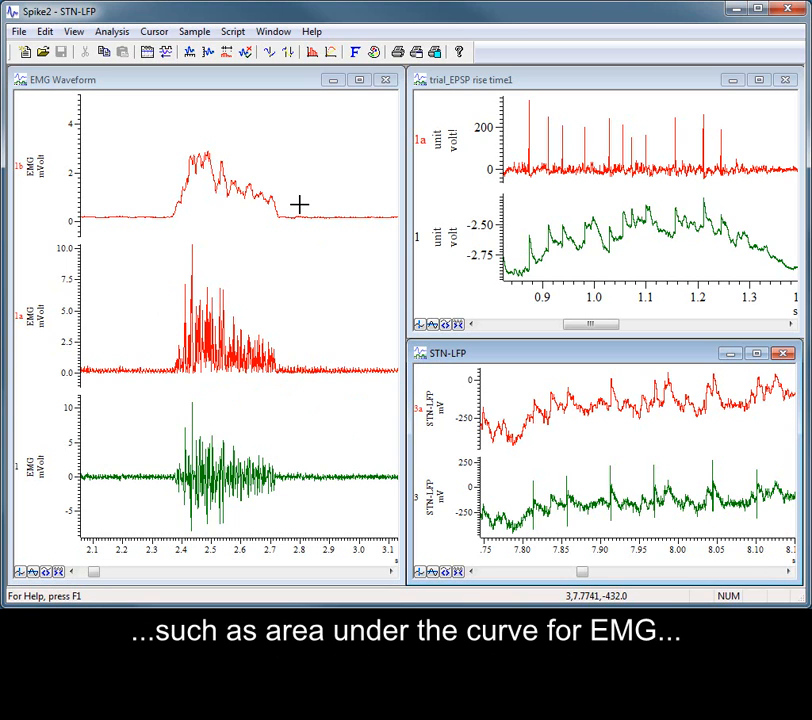
mouse_move(332, 196)
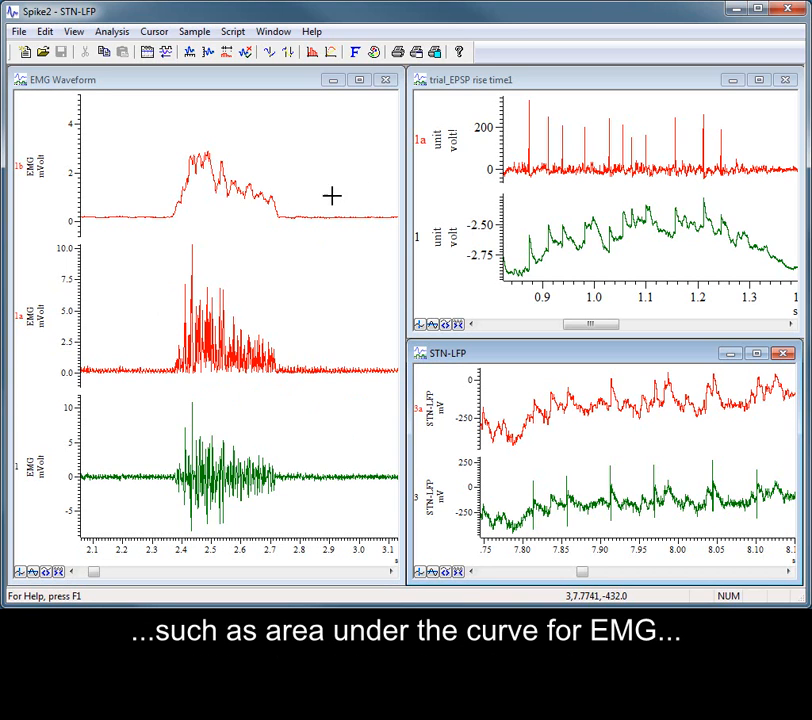
mouse_move(720, 120)
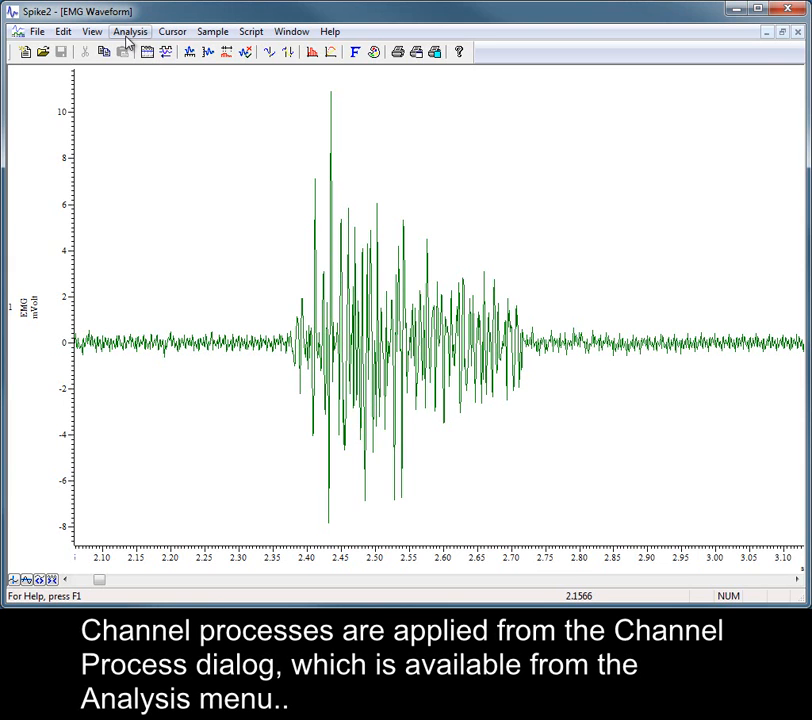
- Open Channel processing for the 1 EMG (Waveform) channel and show the available process list
left_click(128, 32)
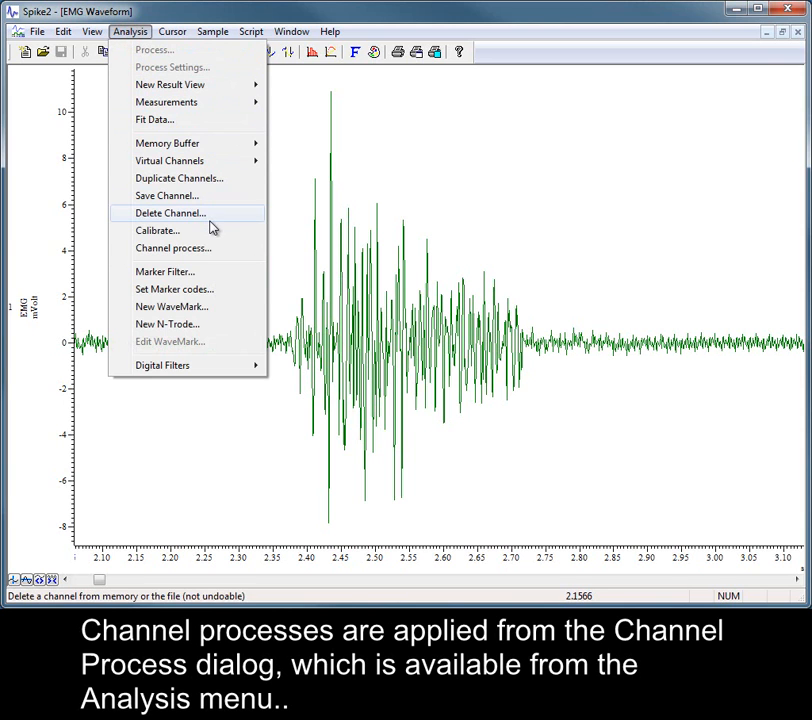
left_click(172, 248)
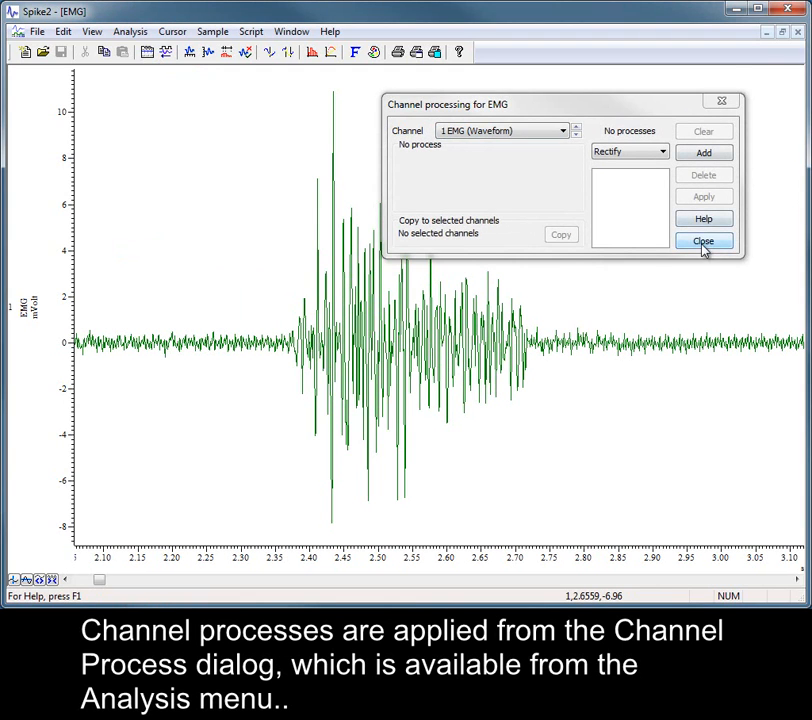
right_click(444, 246)
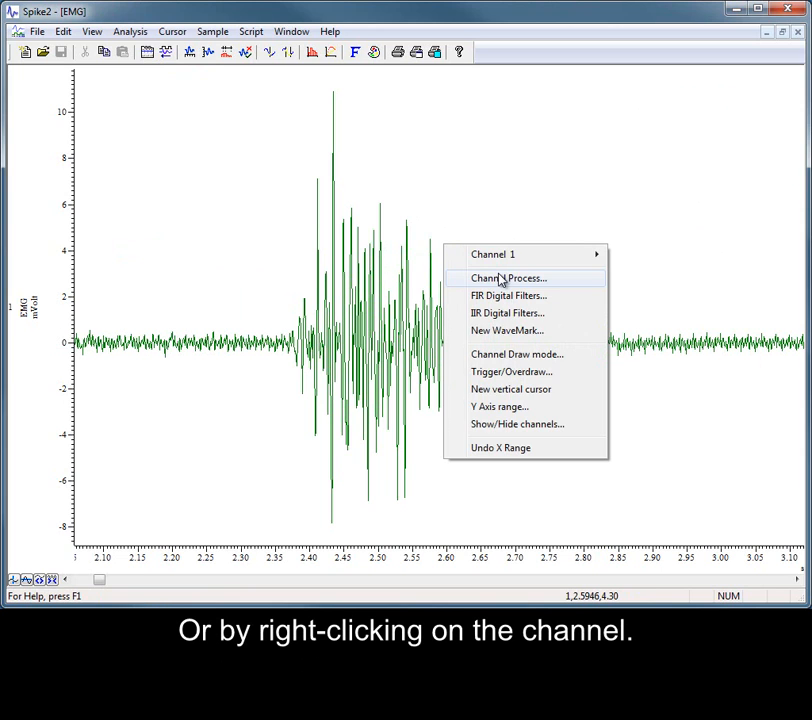
left_click(508, 278)
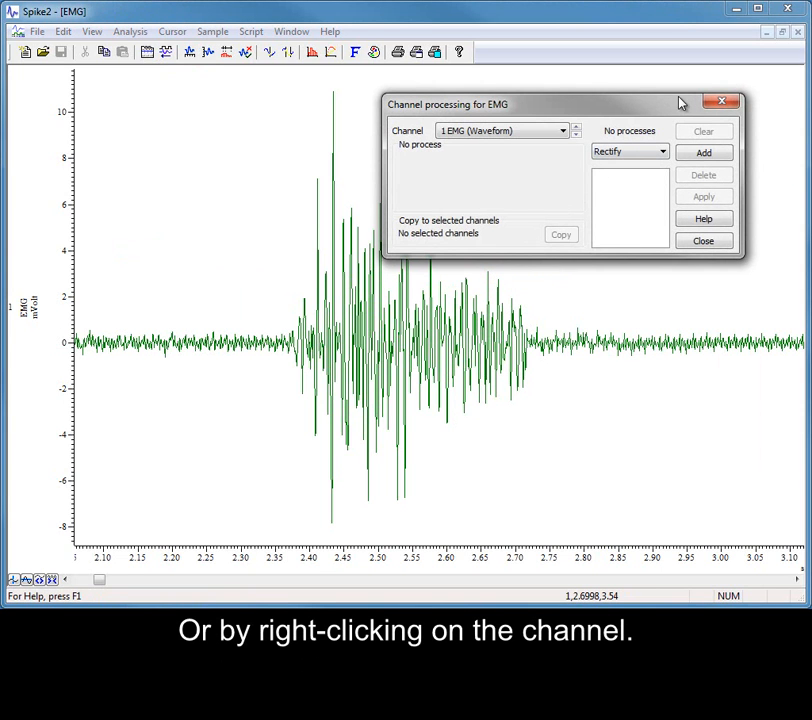
left_click(560, 132)
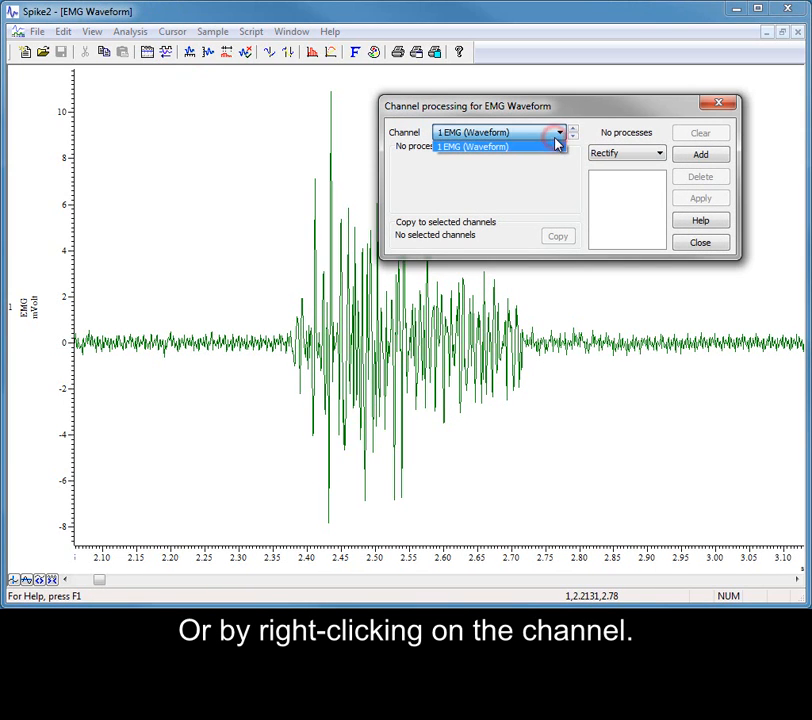
left_click(472, 146)
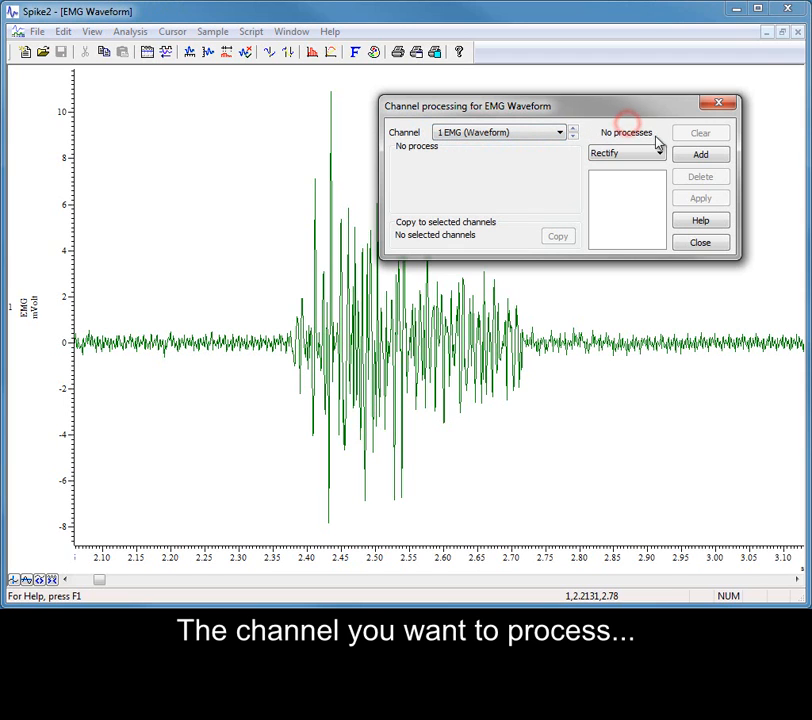
left_click(656, 152)
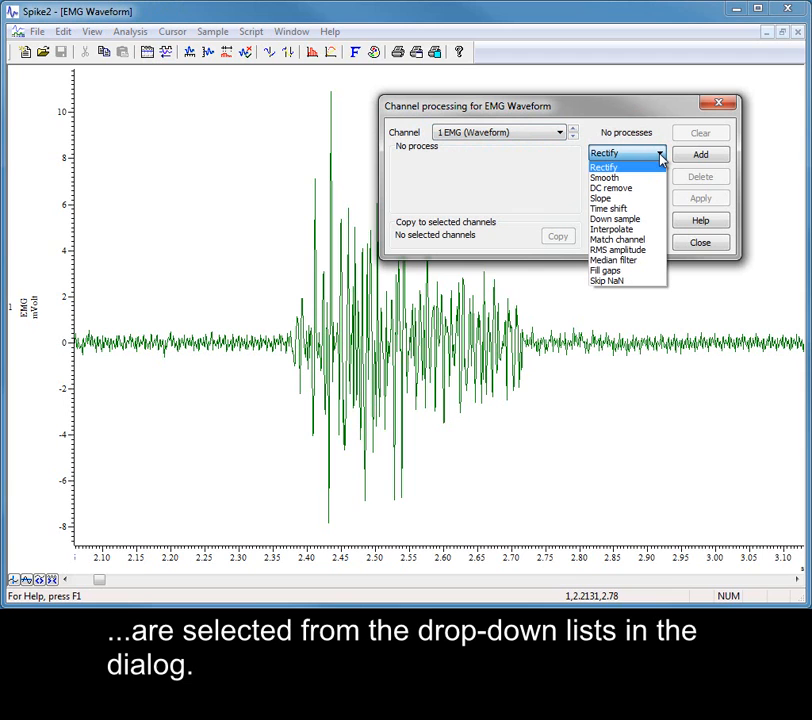
mouse_move(658, 168)
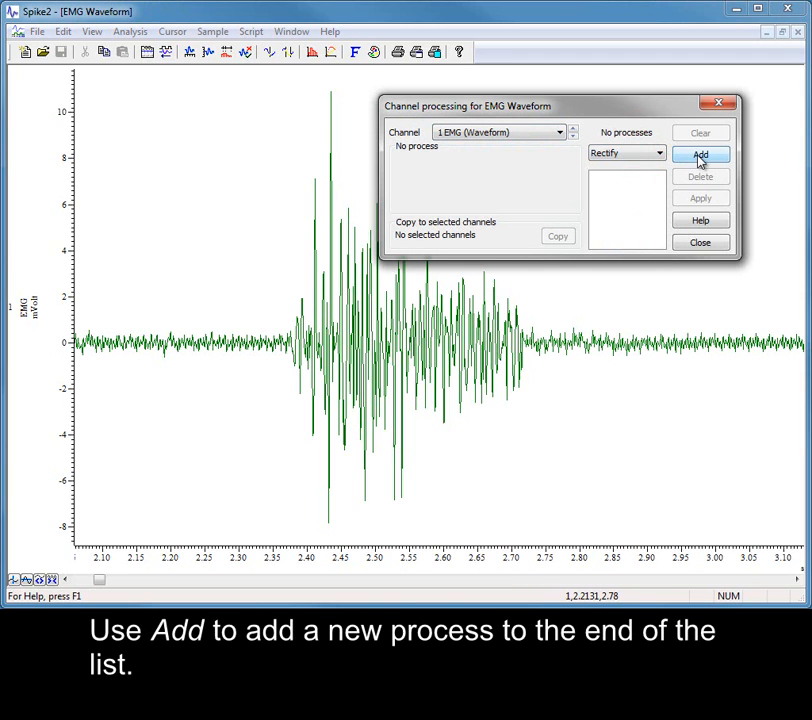
- Add Rectify then Smooth to the EMG channel and review each step's settings
left_click(700, 156)
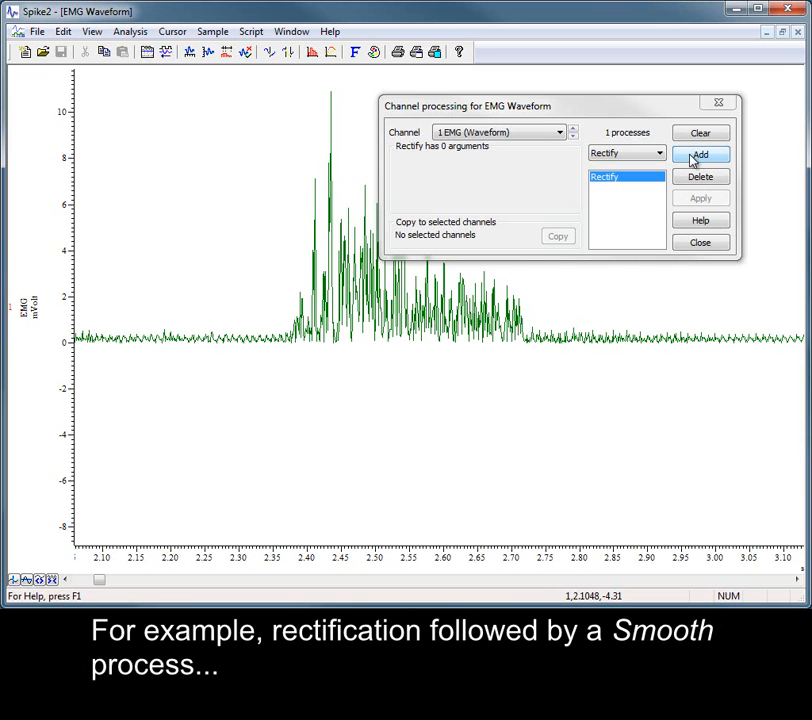
left_click(658, 152)
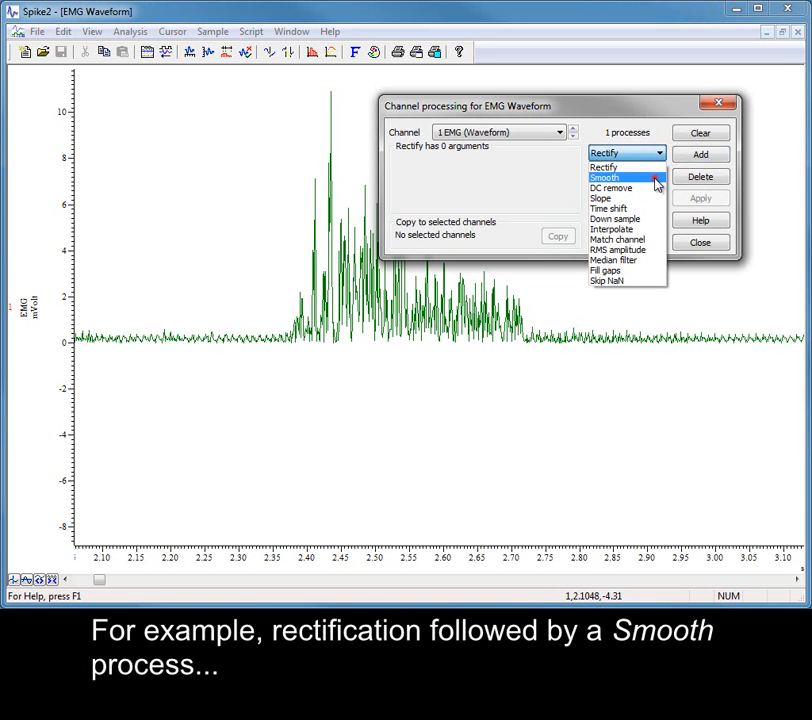
left_click(700, 154)
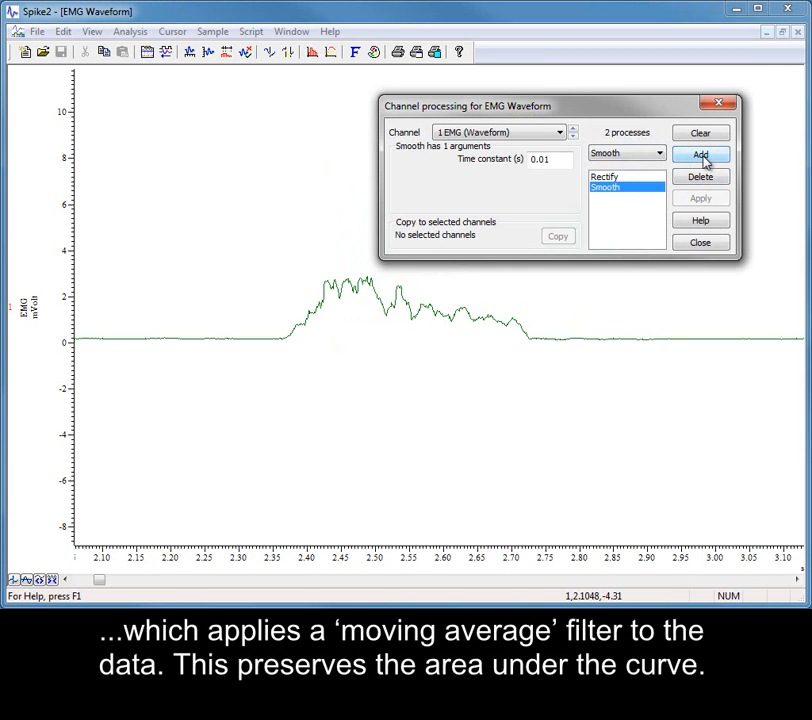
mouse_move(648, 180)
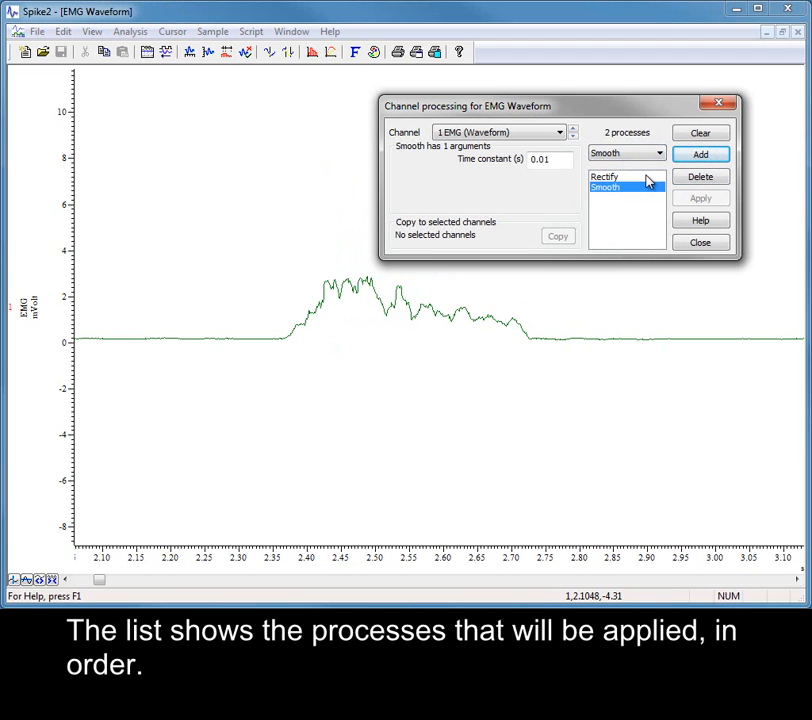
left_click(604, 176)
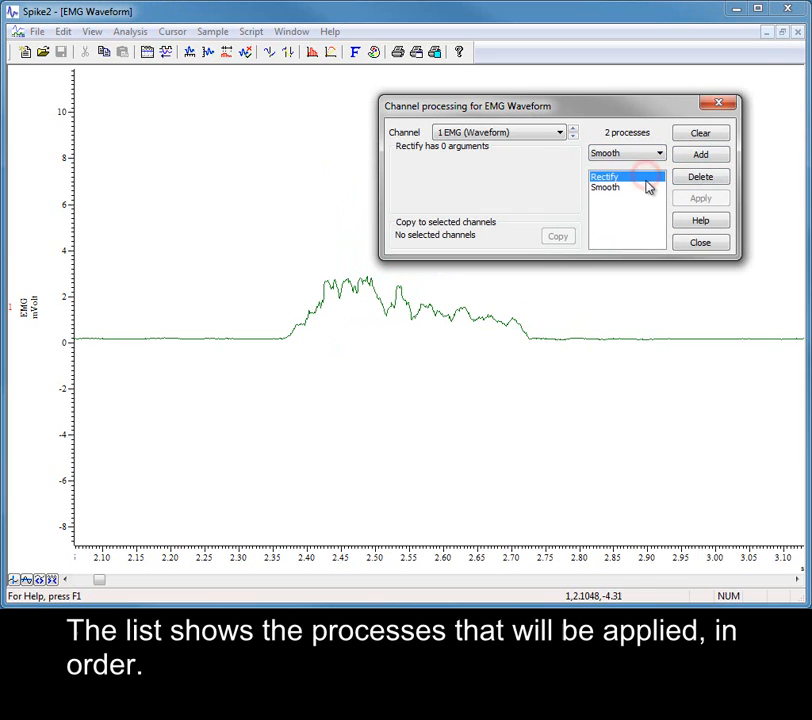
left_click(604, 188)
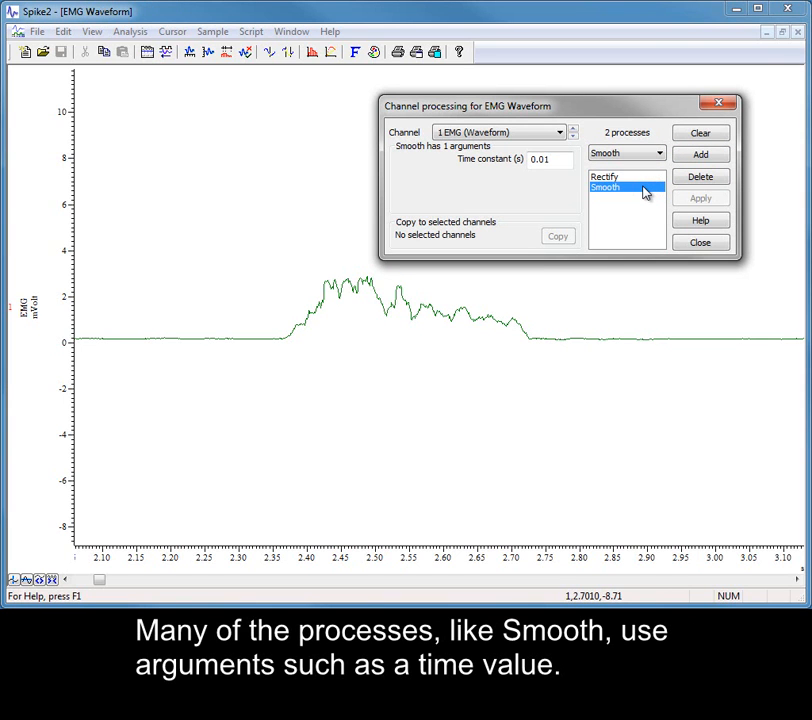
mouse_move(562, 178)
type("0.001")
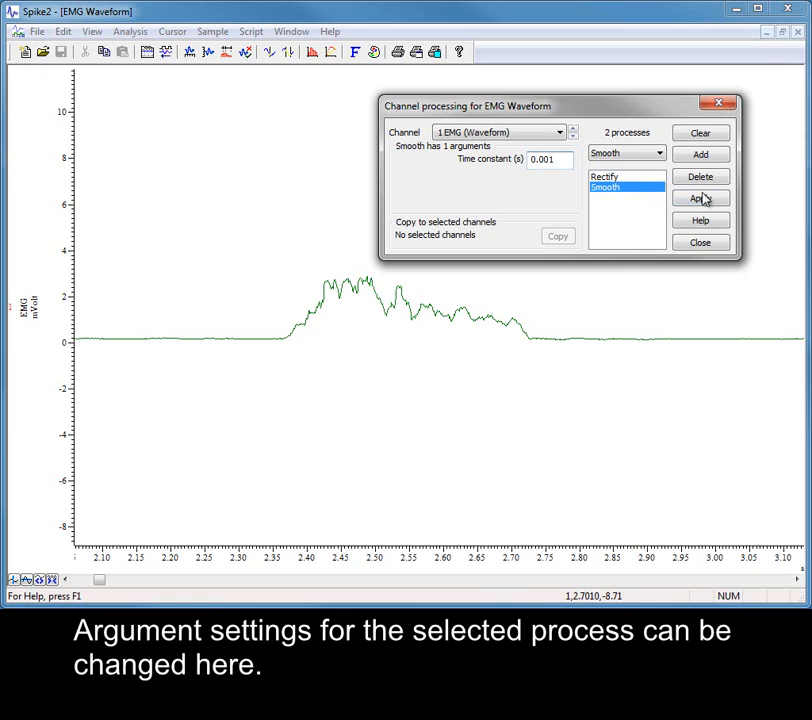
- Try the 0.01 s smoothing time constant, then clear all processes back to raw EMG
left_click(700, 198)
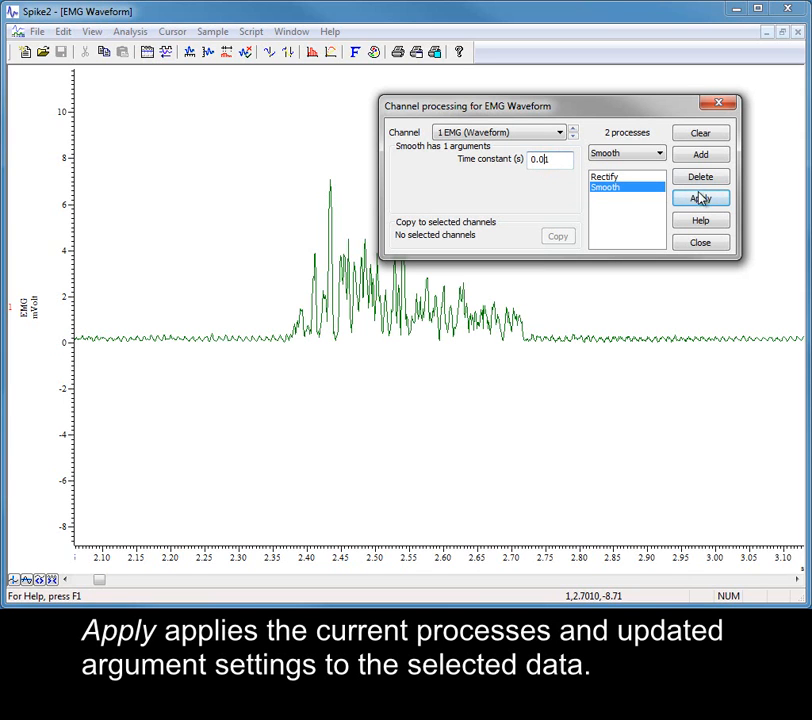
left_click(700, 198)
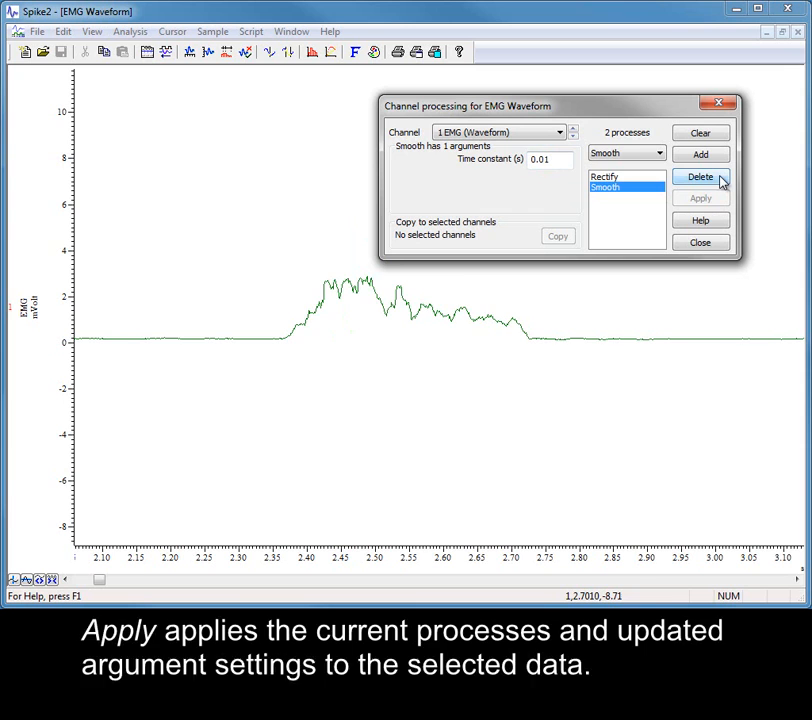
left_click(700, 176)
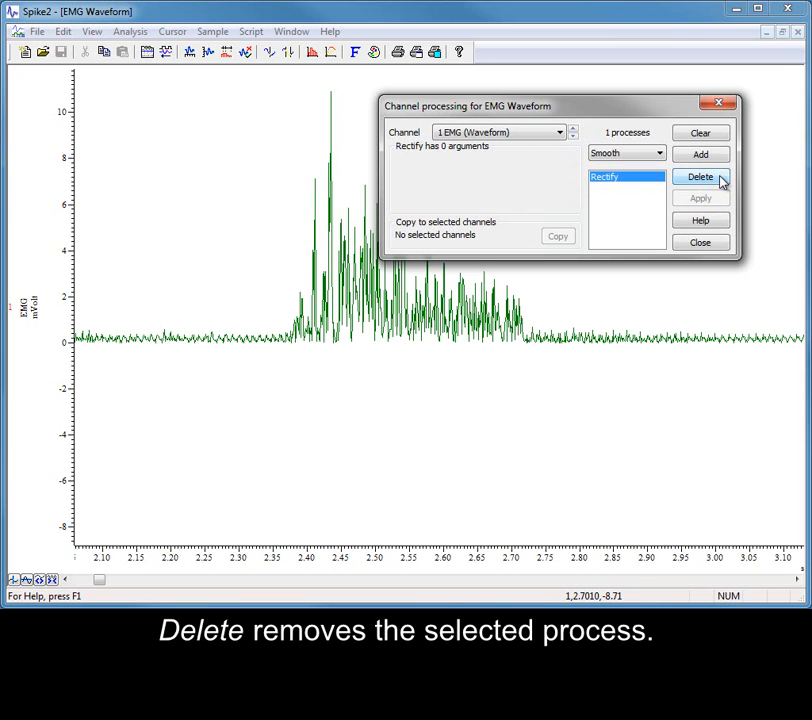
mouse_move(704, 132)
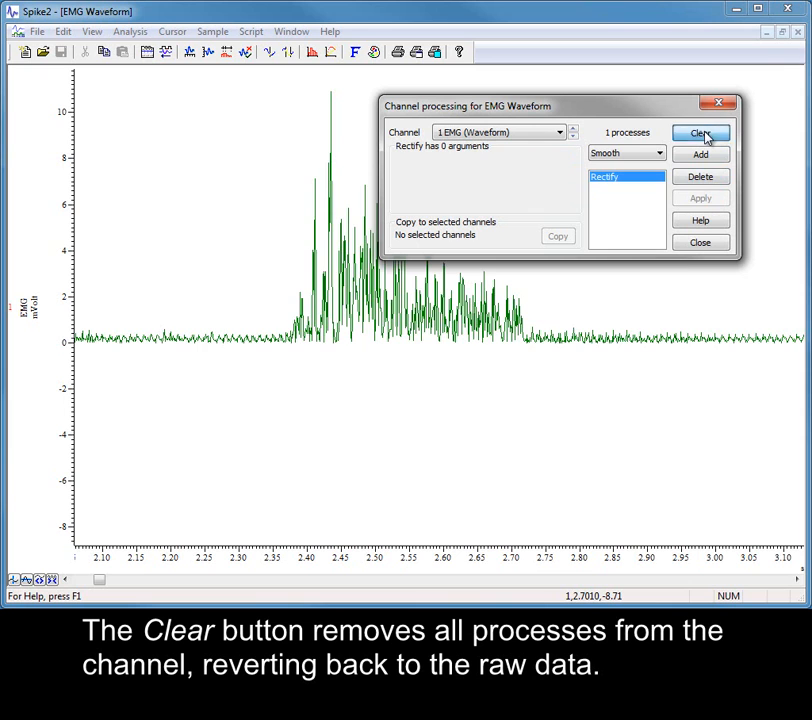
left_click(700, 132)
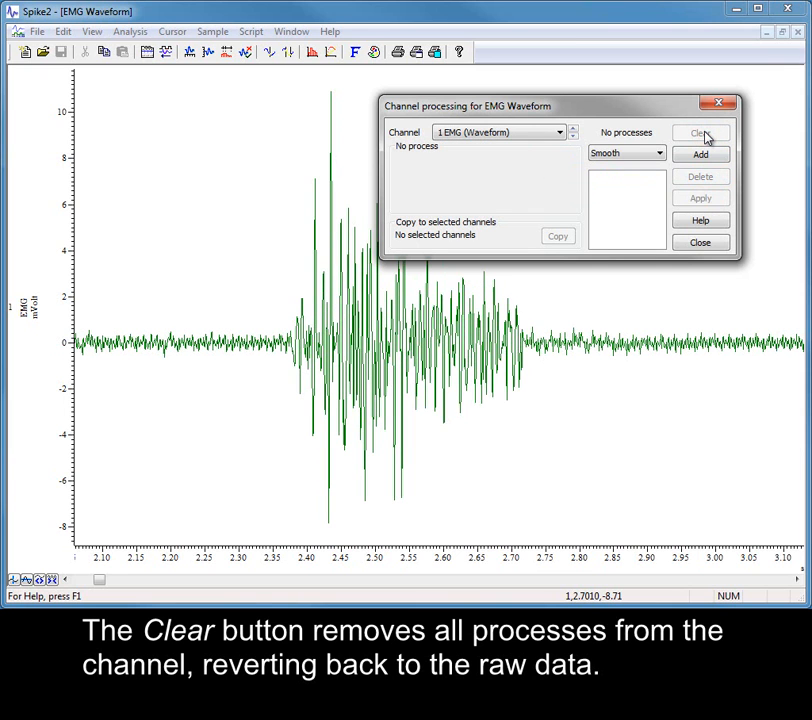
- Re-add smoothing from the process list to rebuild the EMG envelope
left_click(658, 152)
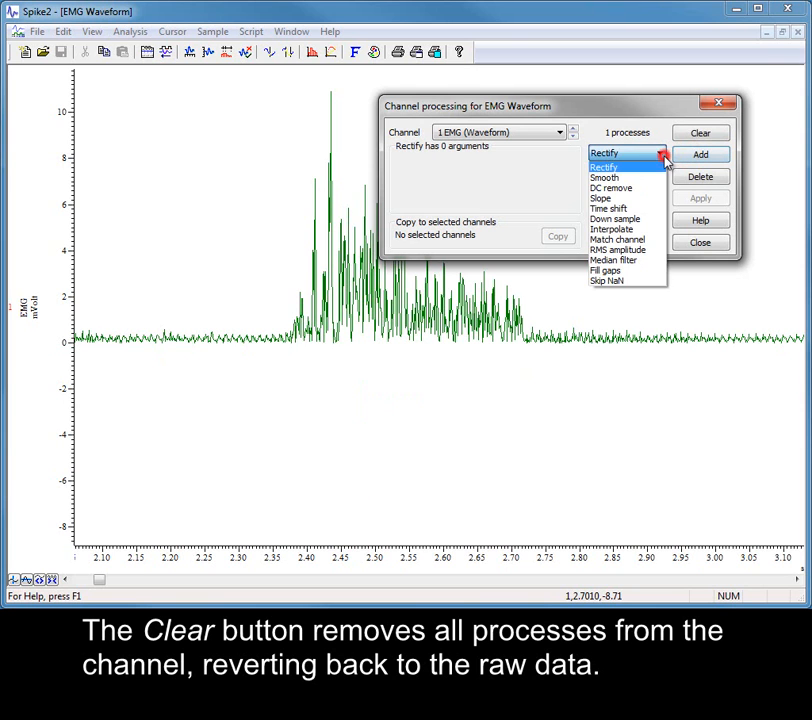
left_click(700, 154)
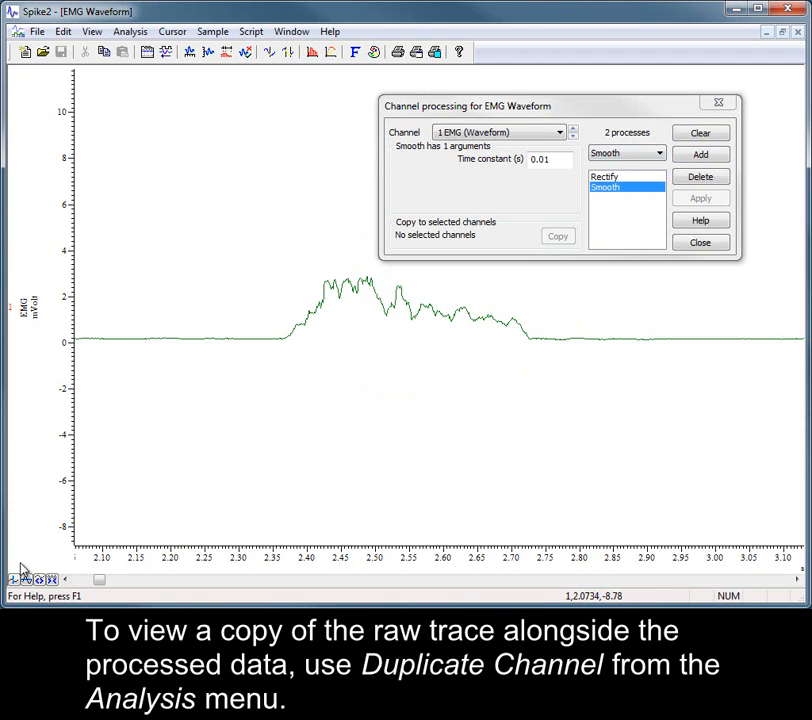
mouse_move(438, 354)
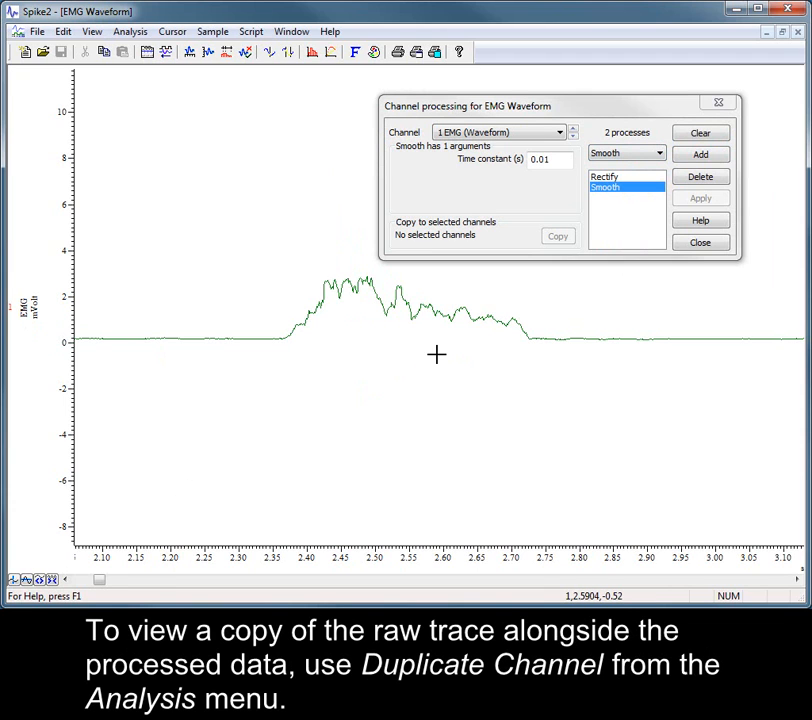
- Duplicate the 1 EMG (Waveform) channel via Analysis > Duplicate Channels
left_click(128, 32)
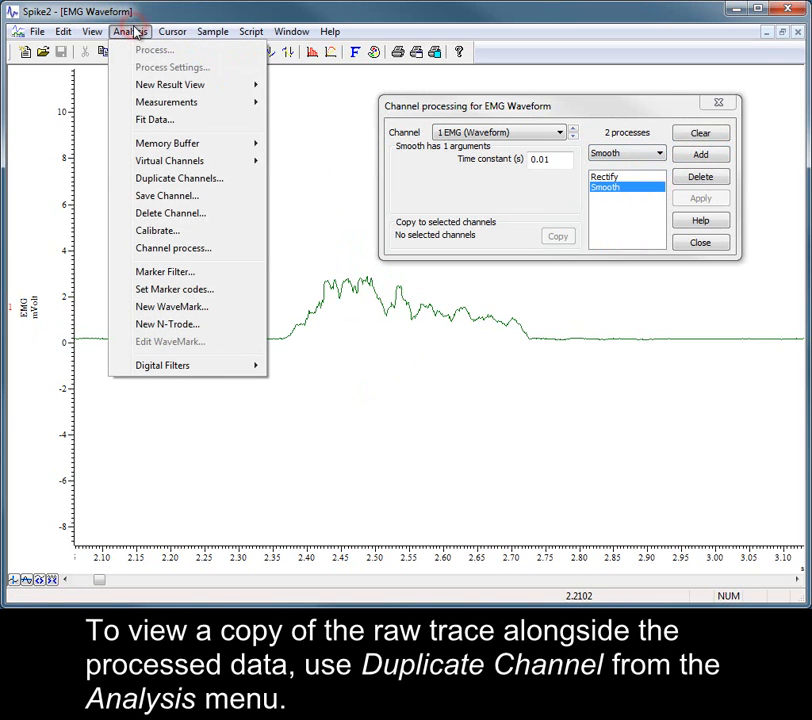
left_click(178, 178)
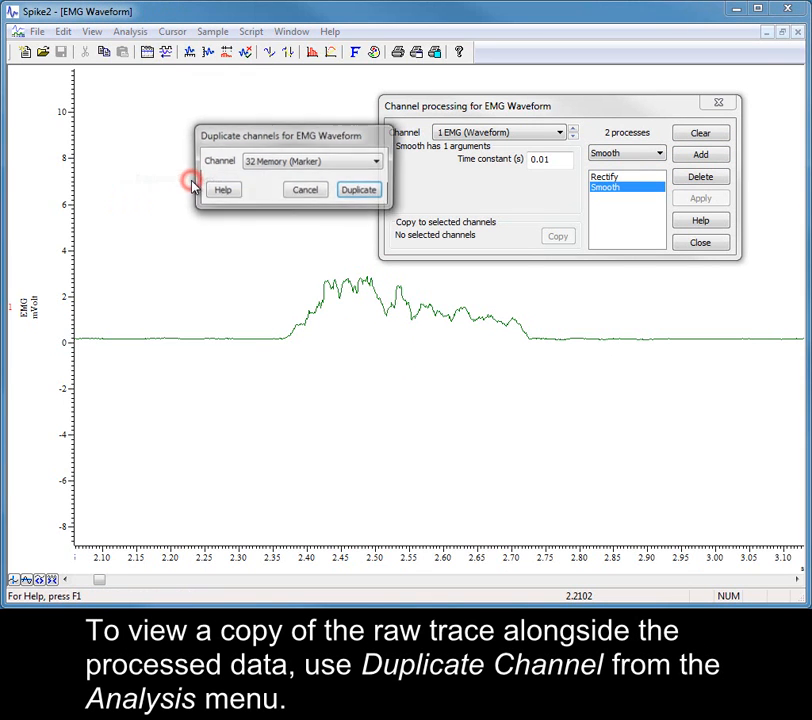
left_click(376, 160)
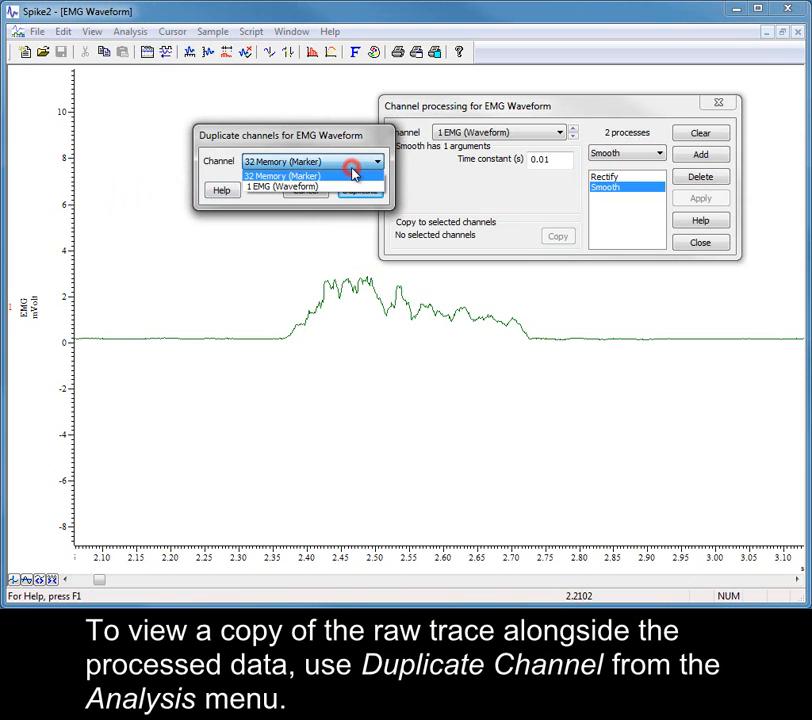
left_click(284, 188)
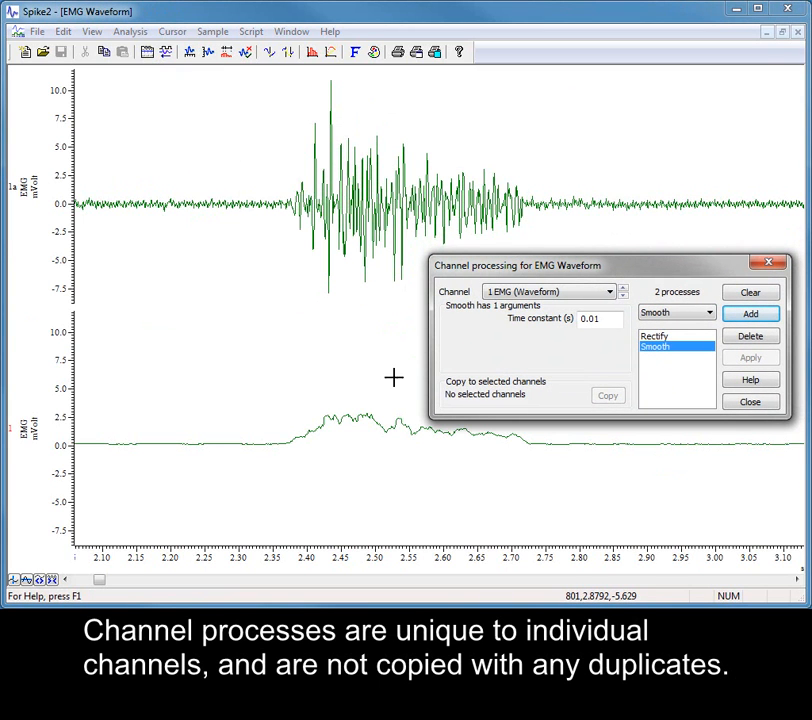
mouse_move(226, 384)
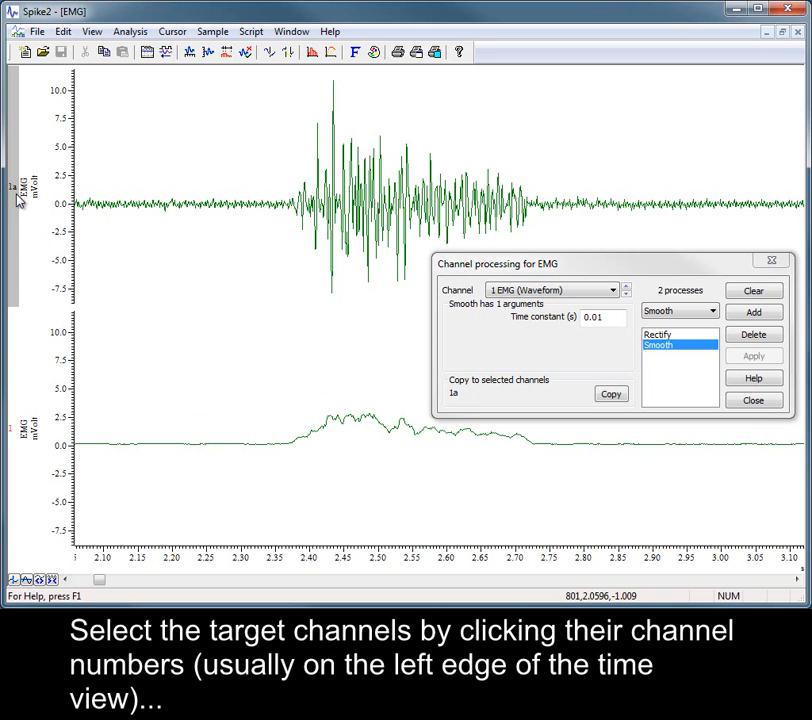
- Copy the Rectify and Smooth processing onto duplicate channel 1a and close the dialog
left_click(612, 392)
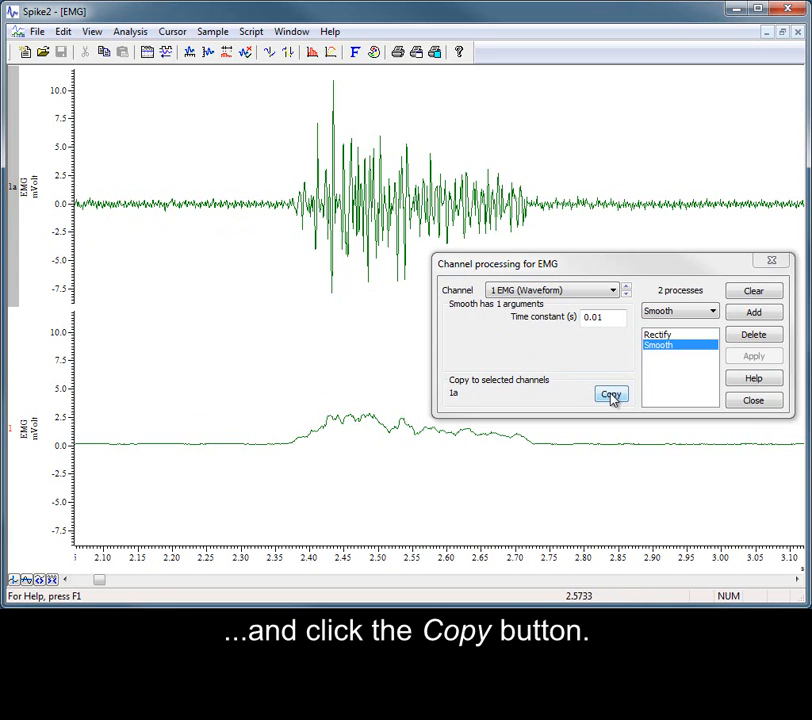
left_click(610, 394)
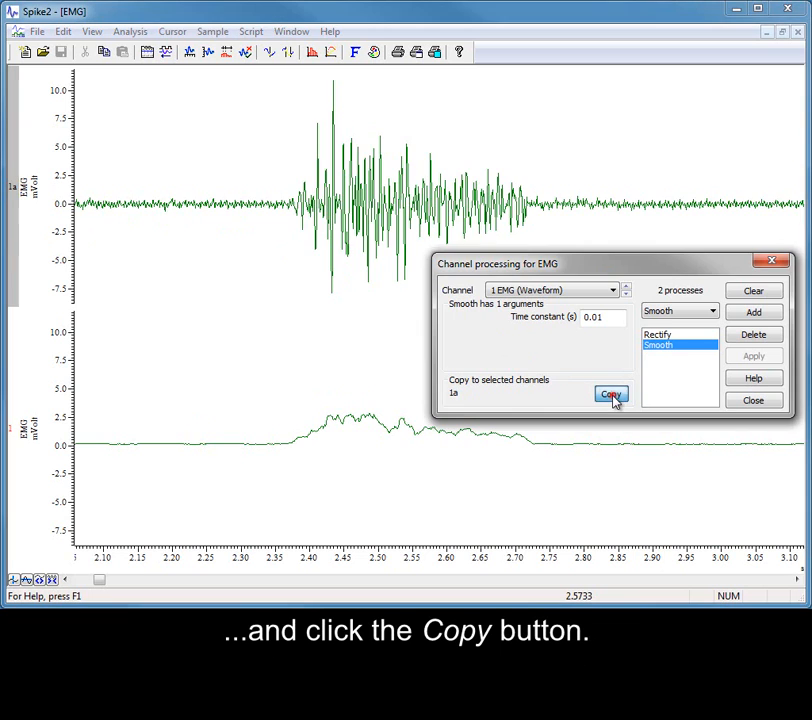
left_click(612, 394)
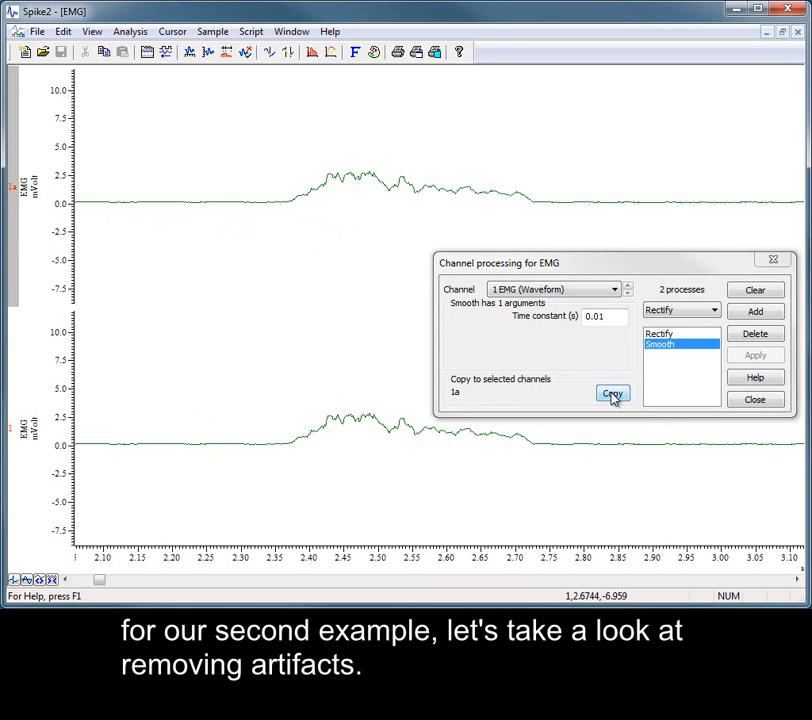
mouse_move(740, 404)
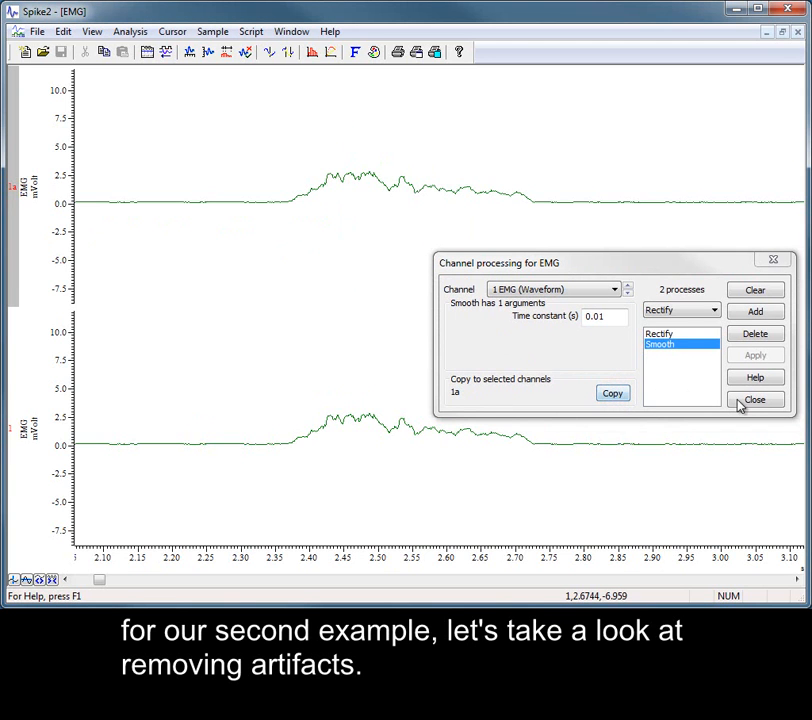
left_click(756, 400)
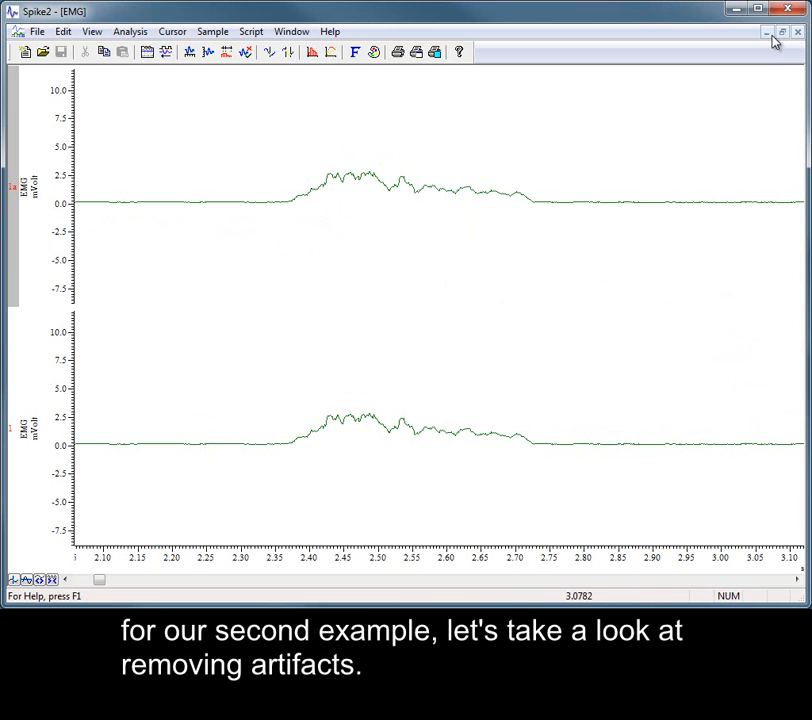
- Restore the window layout and maximize the STN-LFP data window
left_click(782, 32)
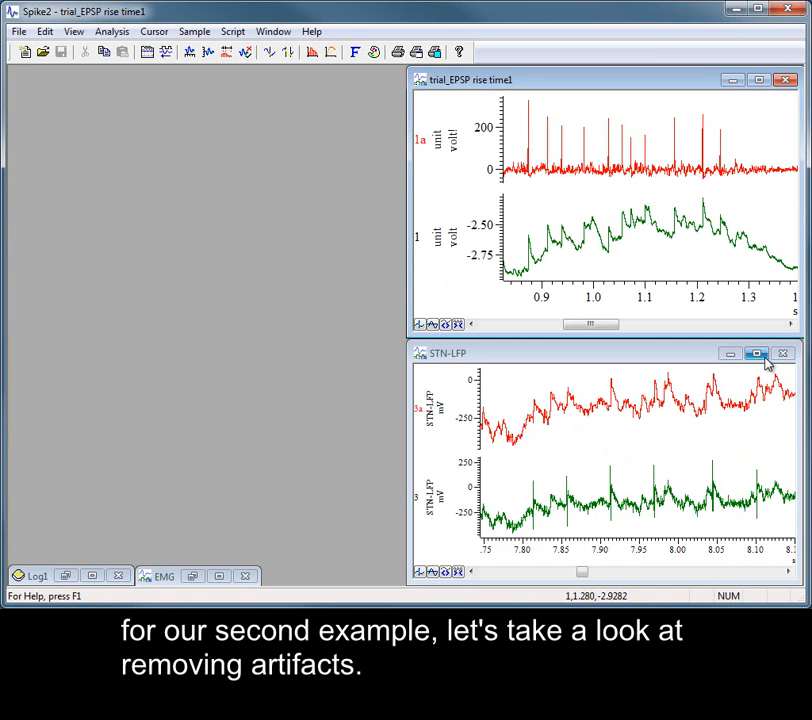
left_click(756, 352)
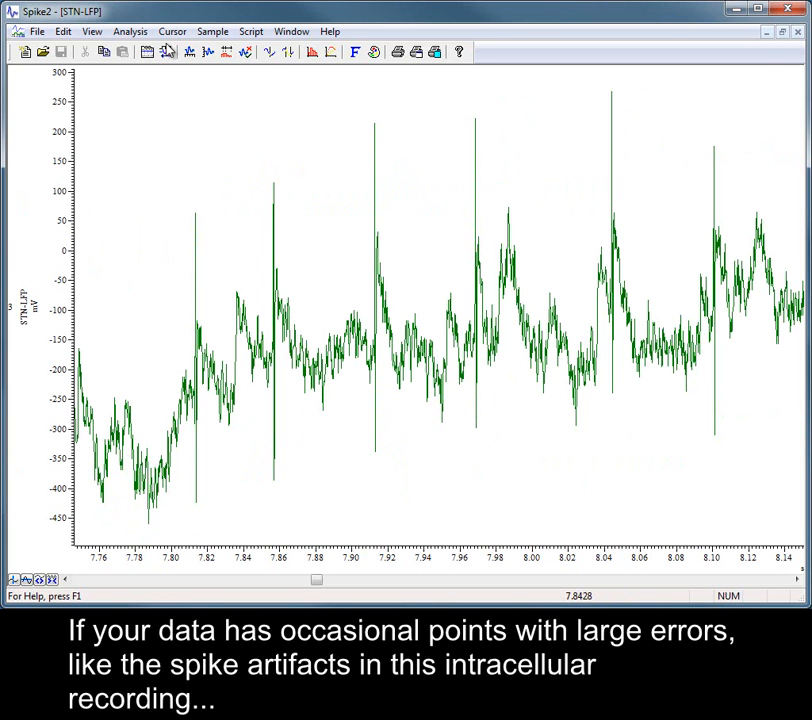
- Apply a Median filter with 0.0003 s time constant to the STN-LFP channel
right_click(180, 244)
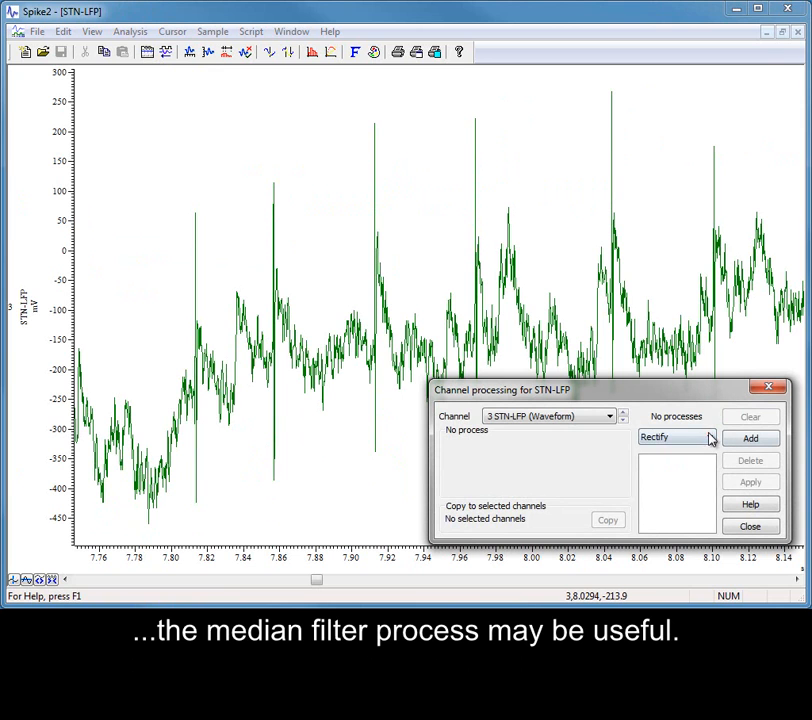
left_click(708, 436)
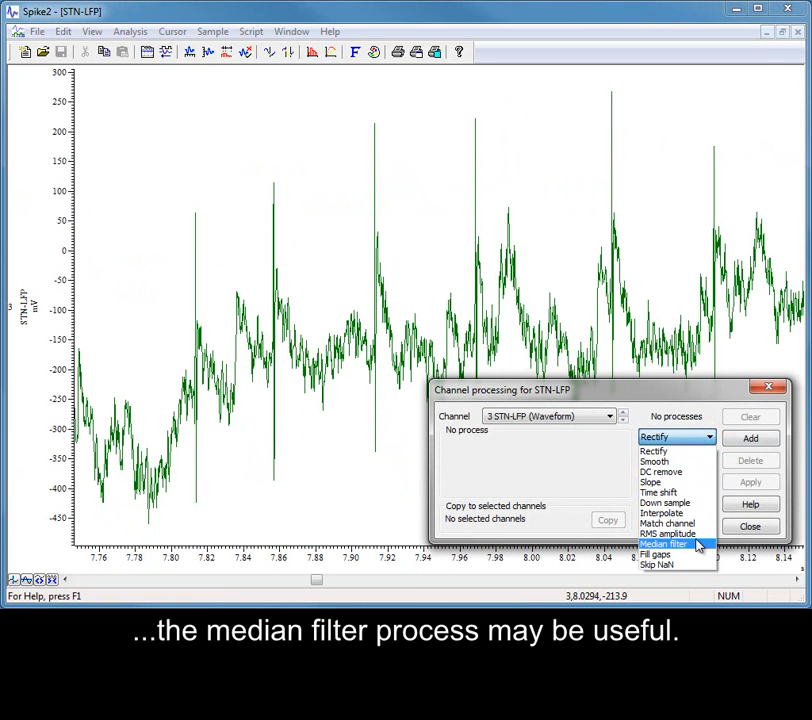
left_click(664, 544)
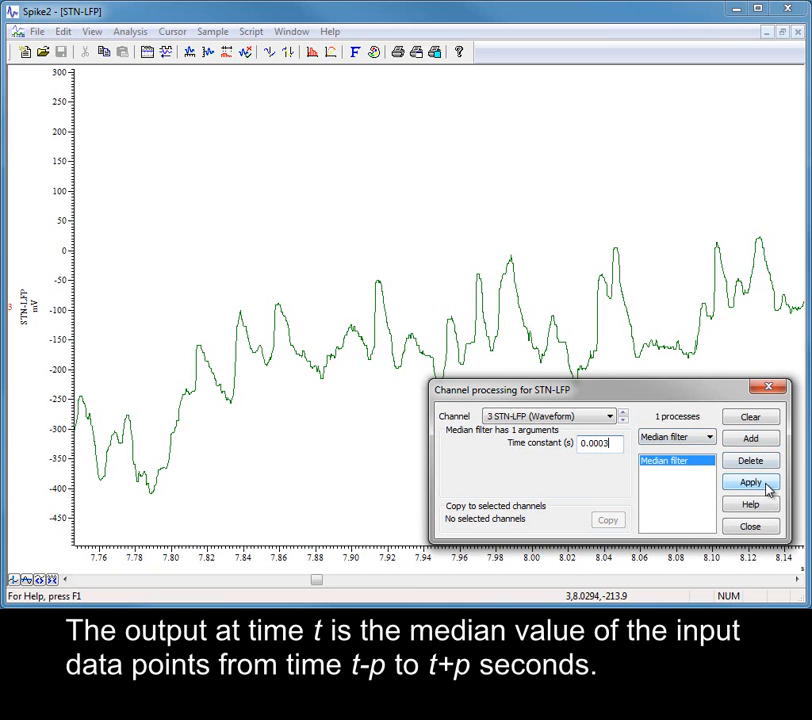
left_click(748, 482)
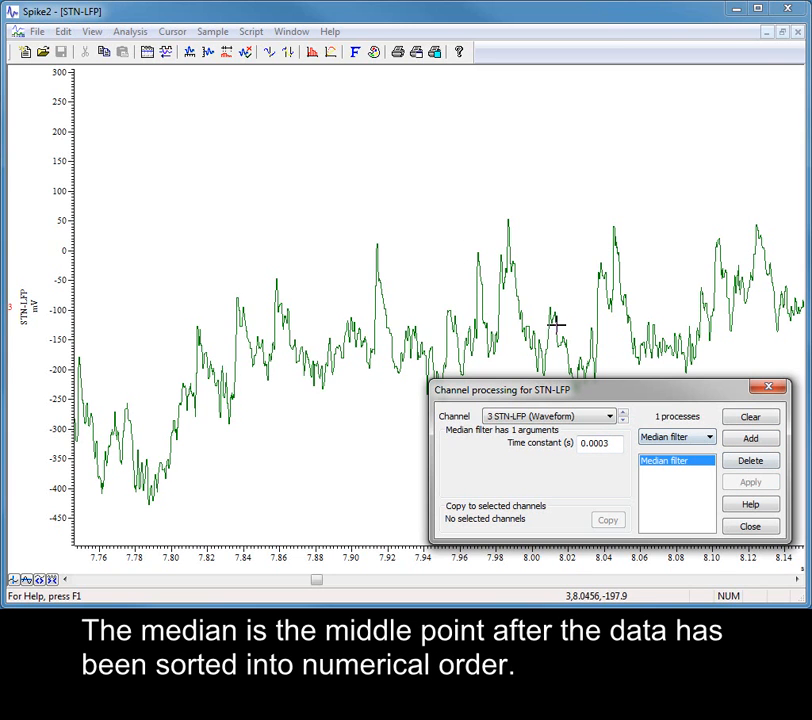
- Duplicate the STN-LFP channel as a raw copy above the median-filtered trace
left_click(130, 32)
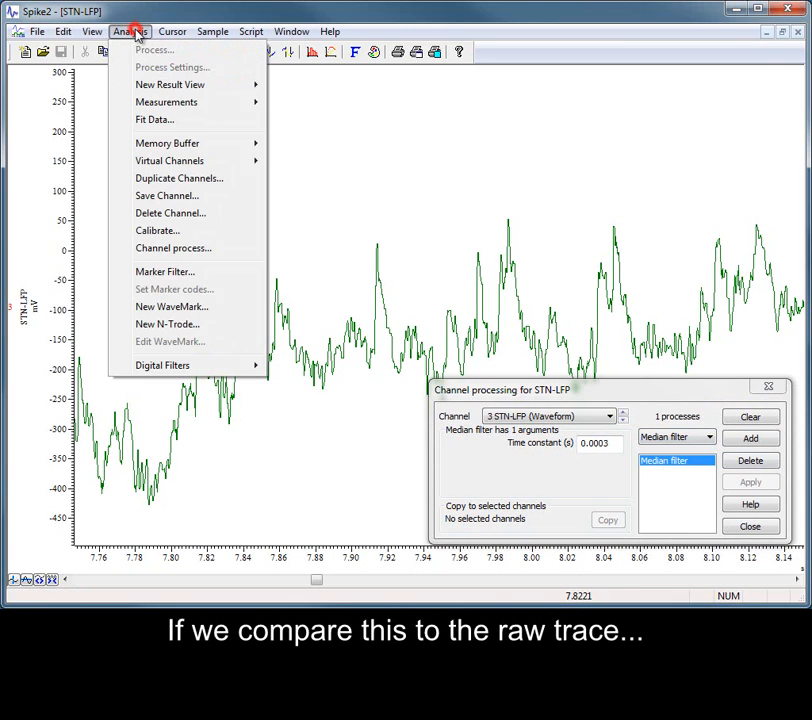
mouse_move(180, 178)
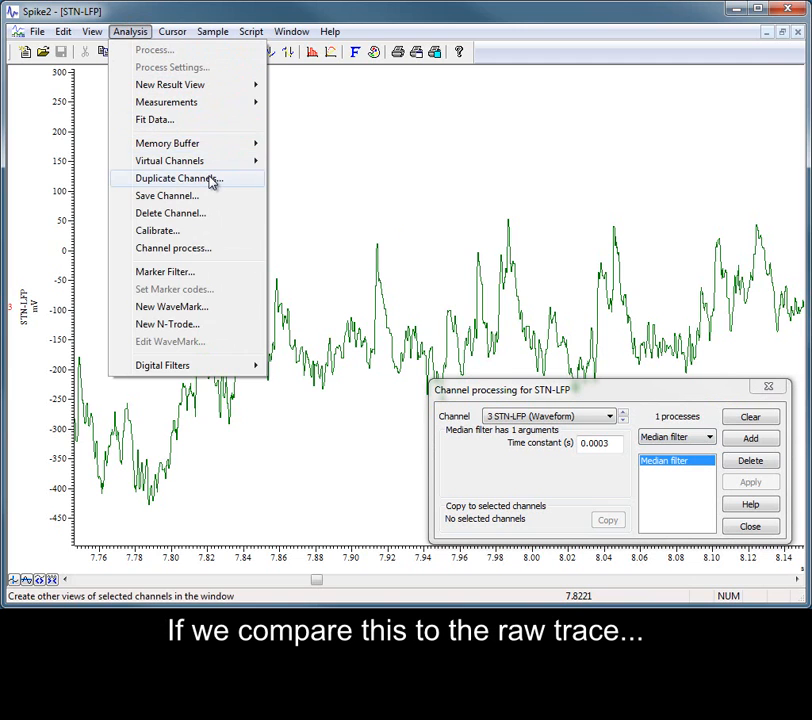
left_click(178, 178)
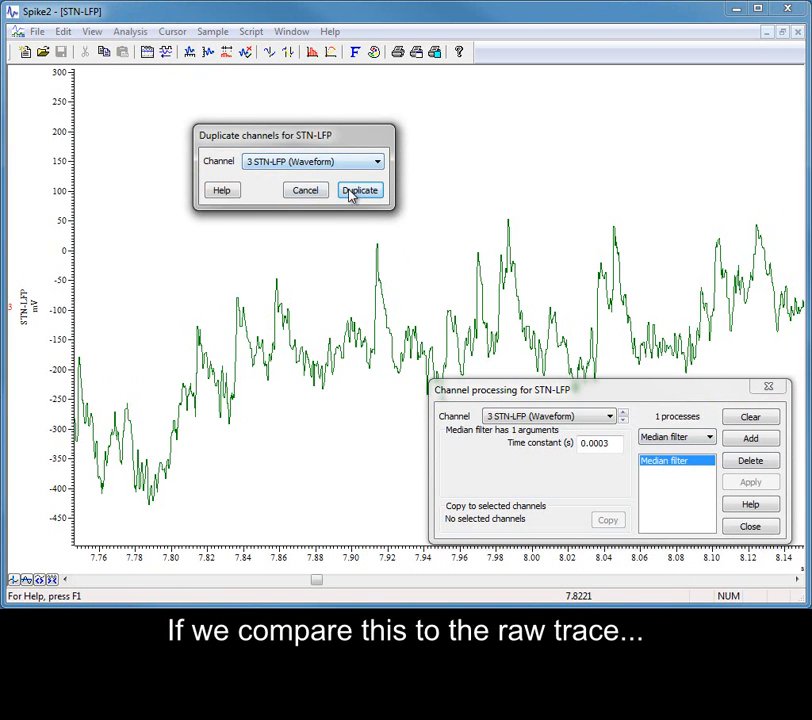
left_click(360, 190)
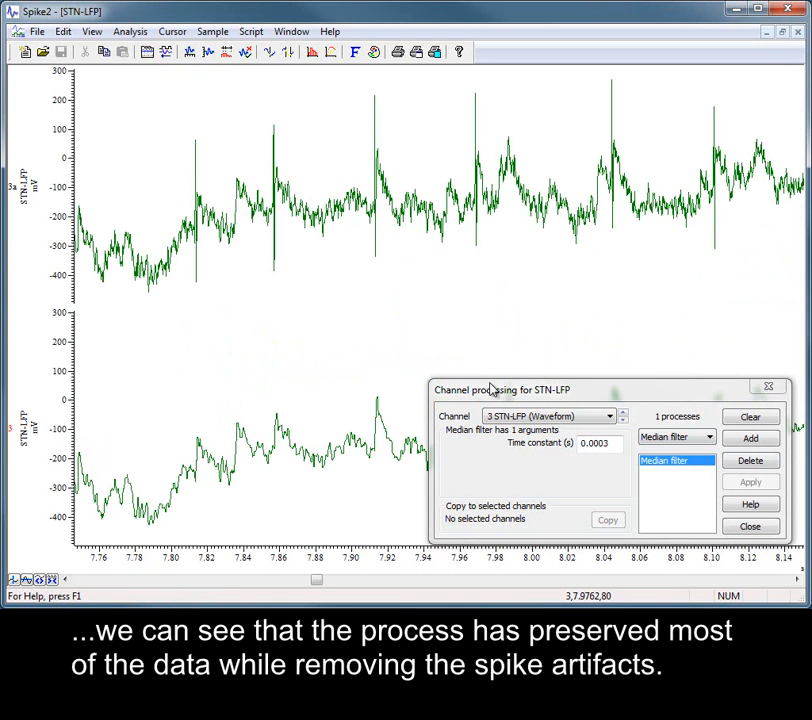
left_click_drag(500, 388, 500, 244)
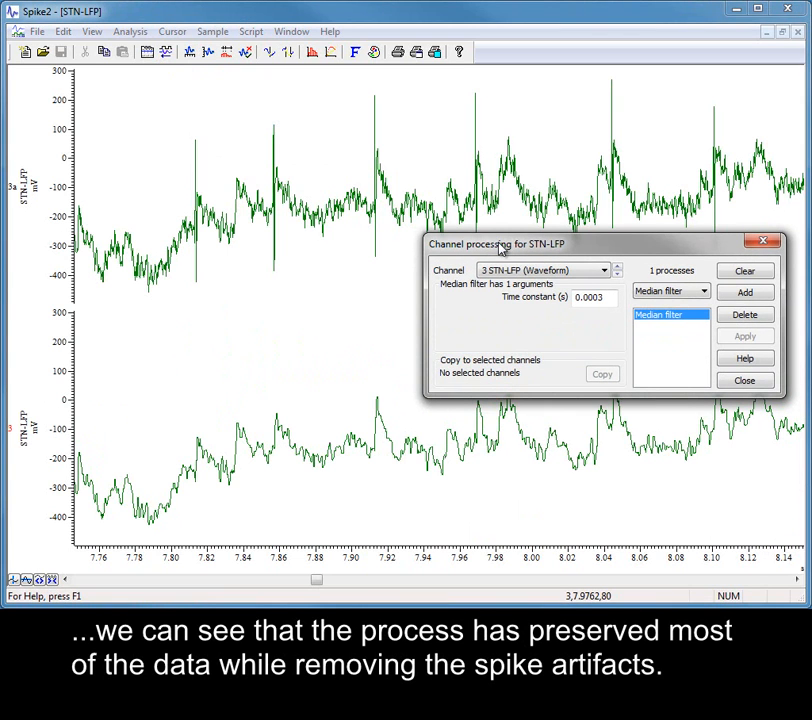
mouse_move(492, 528)
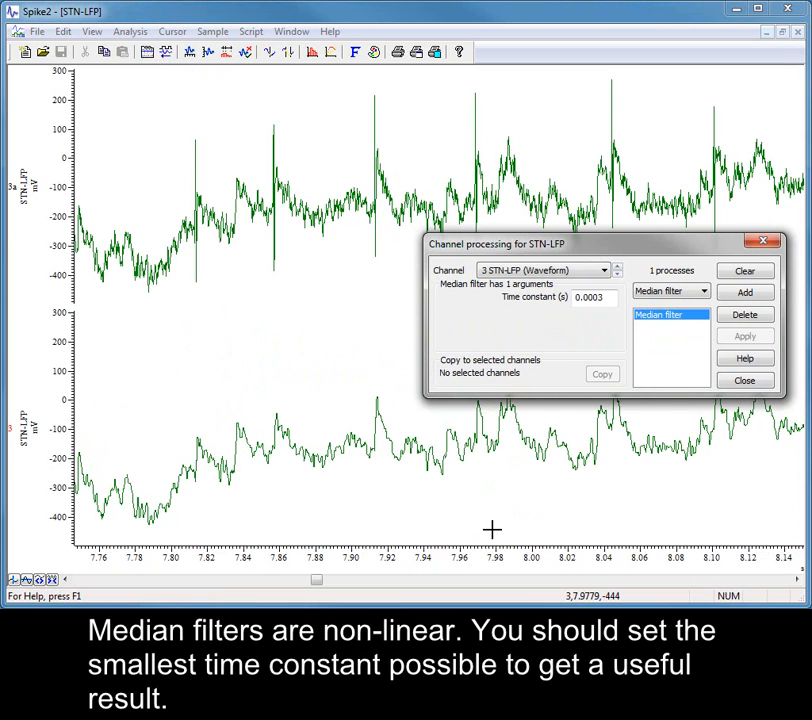
mouse_move(626, 460)
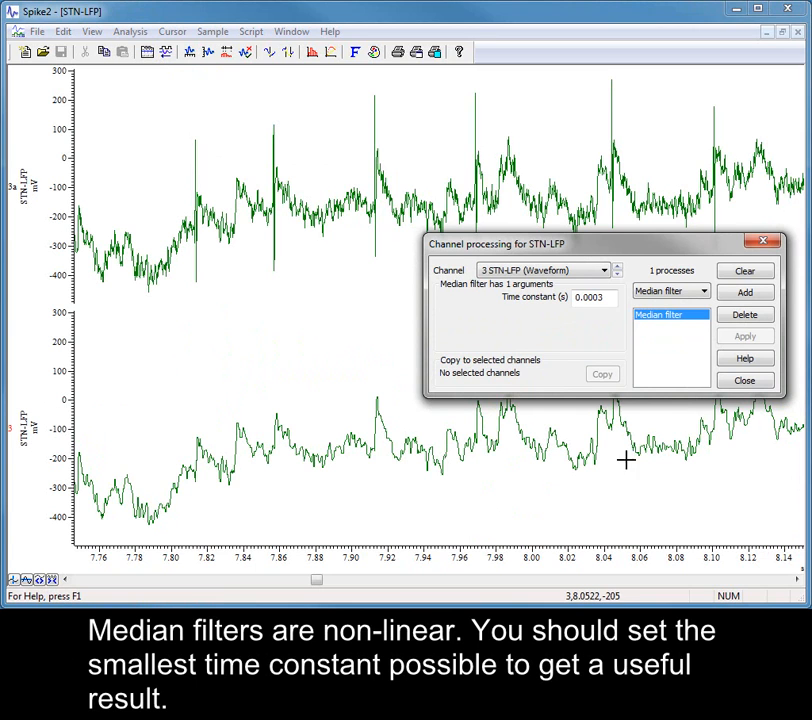
left_click(744, 380)
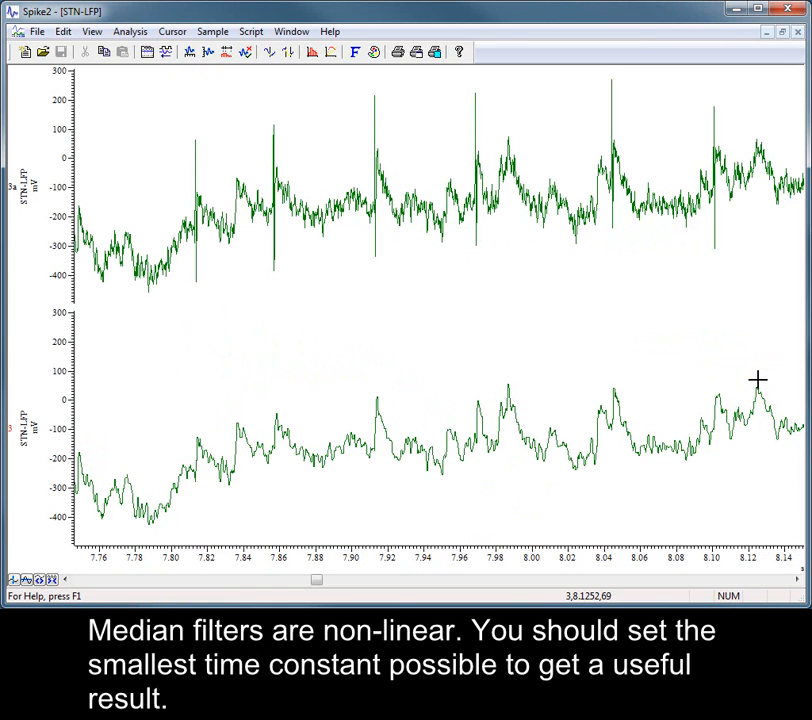
mouse_move(756, 376)
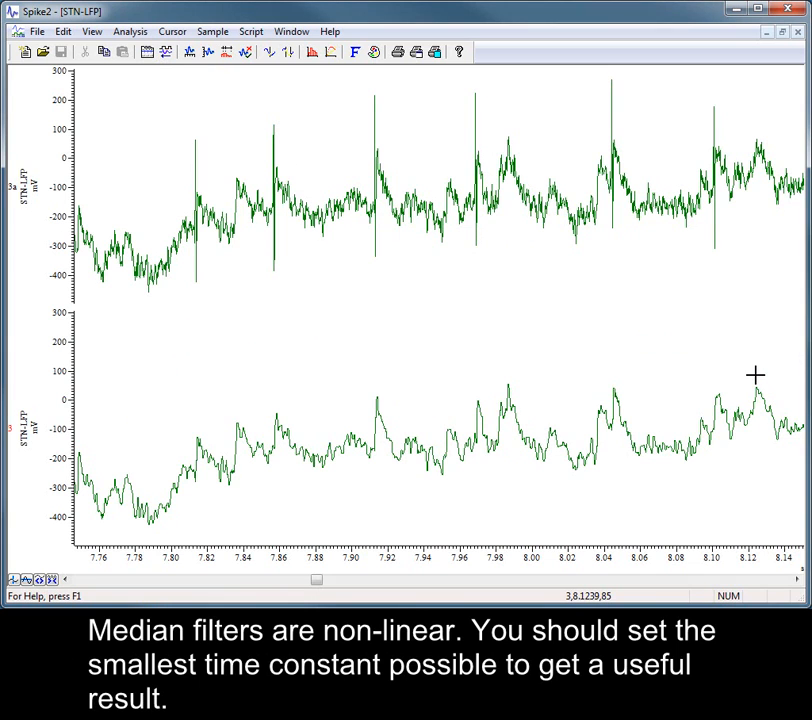
mouse_move(762, 32)
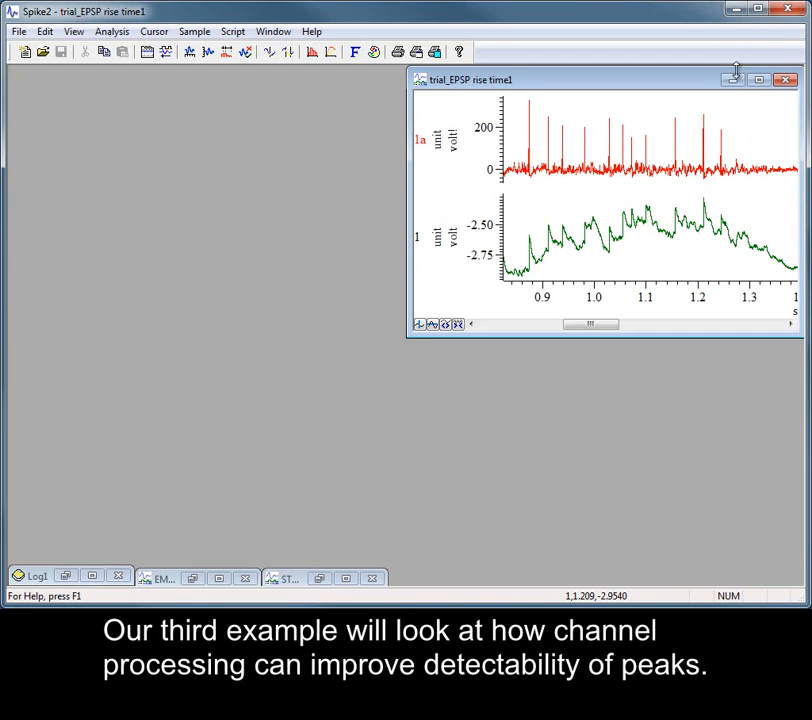
- Maximize the trial_EPSP rise time1 window showing the membrane-voltage channel
left_click(744, 80)
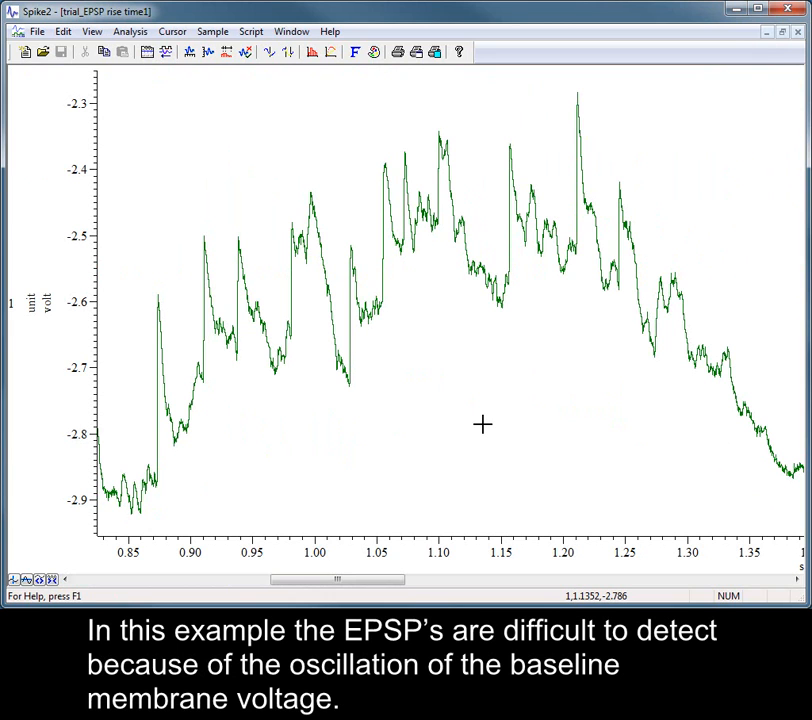
- Add a Slope process (0.0006 s time constant) to the EPSP channel and close processing
right_click(484, 424)
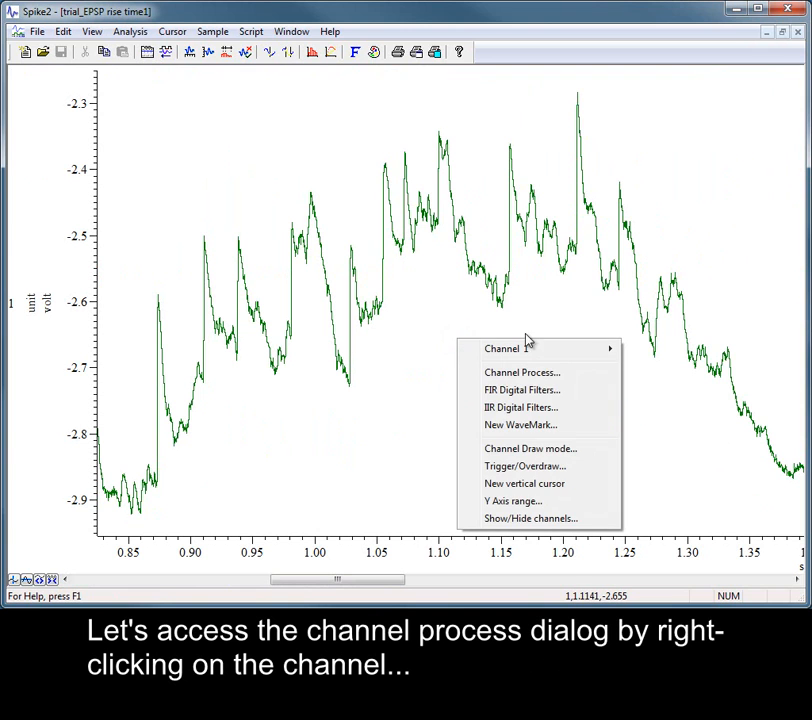
left_click(520, 372)
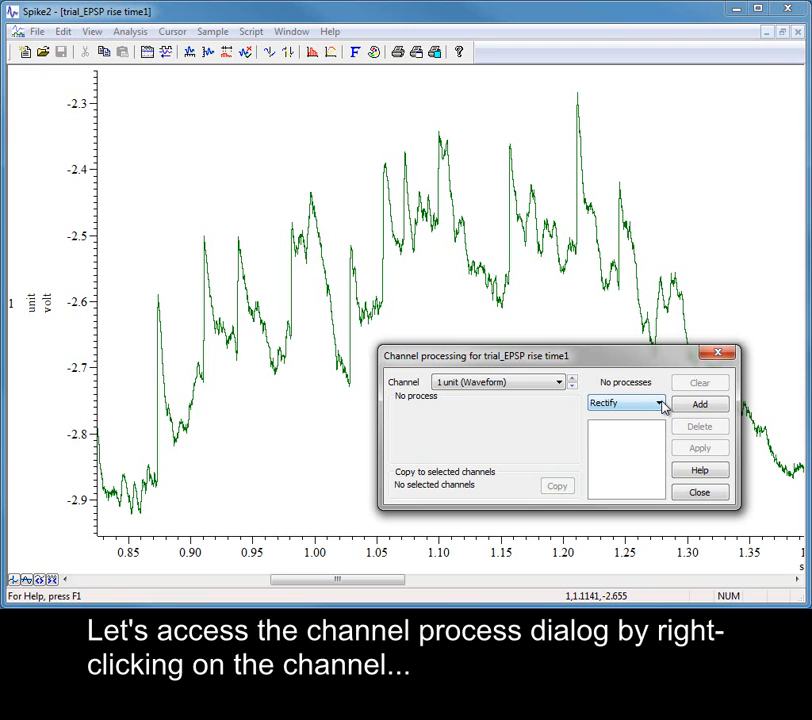
left_click(656, 404)
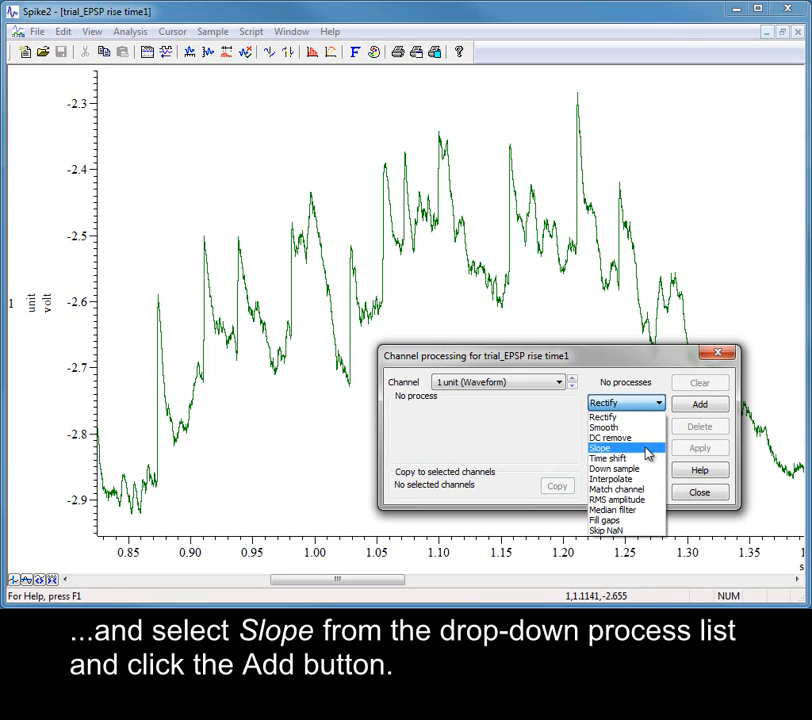
left_click(600, 446)
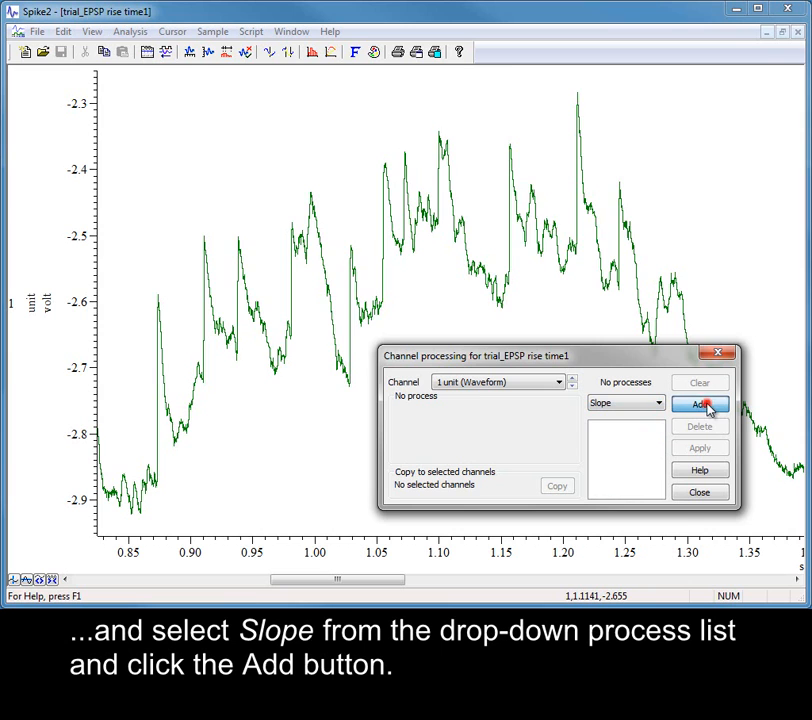
left_click(700, 404)
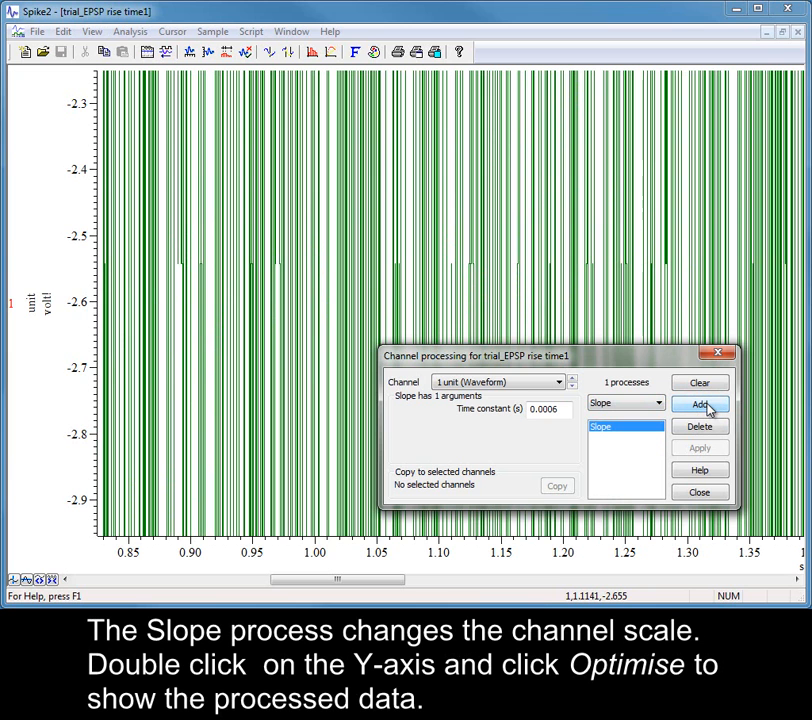
mouse_move(84, 164)
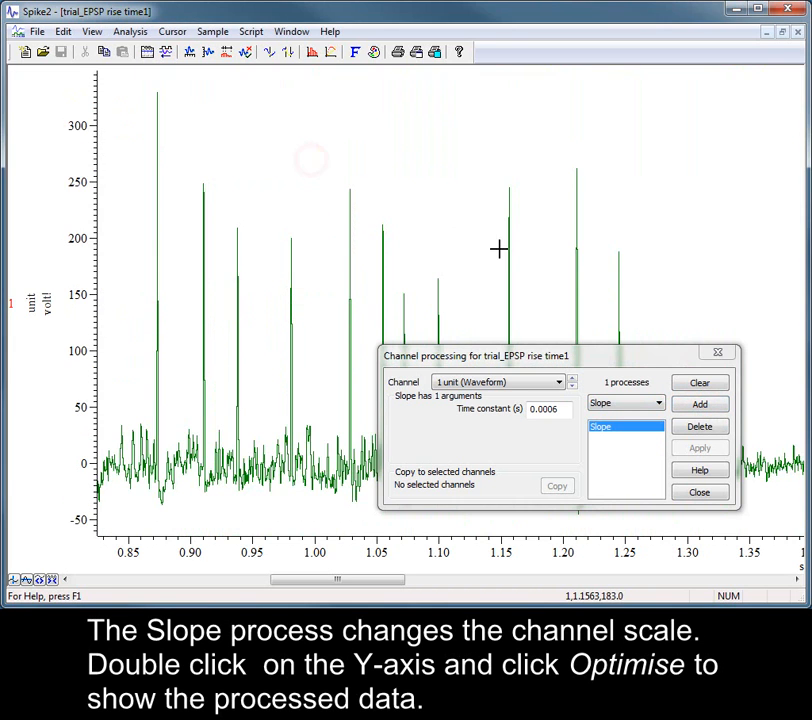
mouse_move(616, 376)
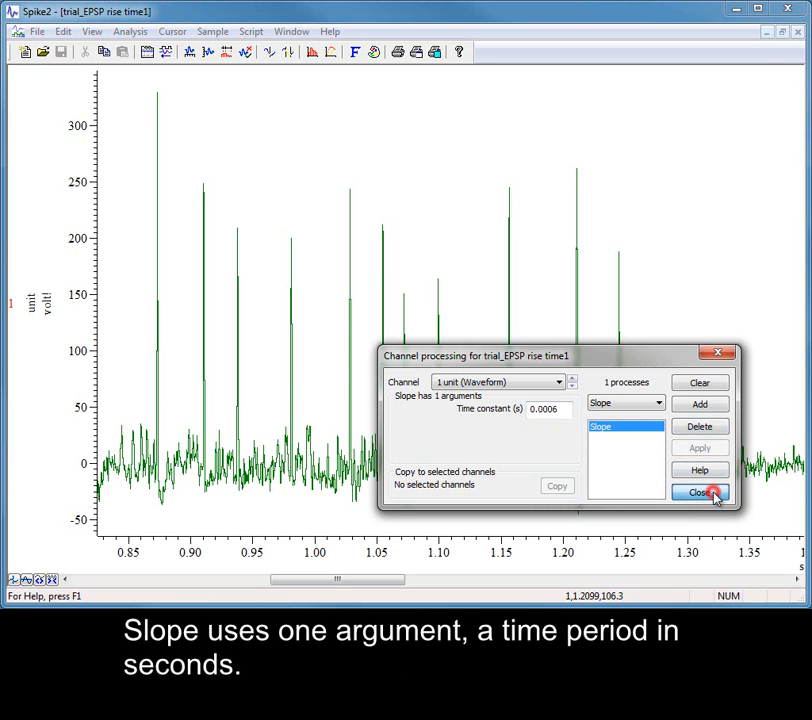
left_click(700, 492)
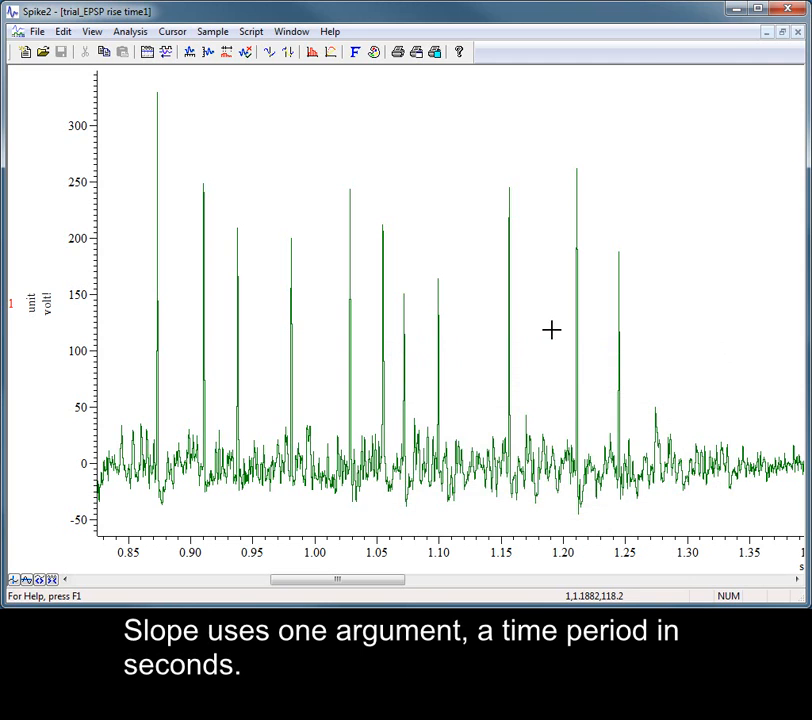
mouse_move(388, 268)
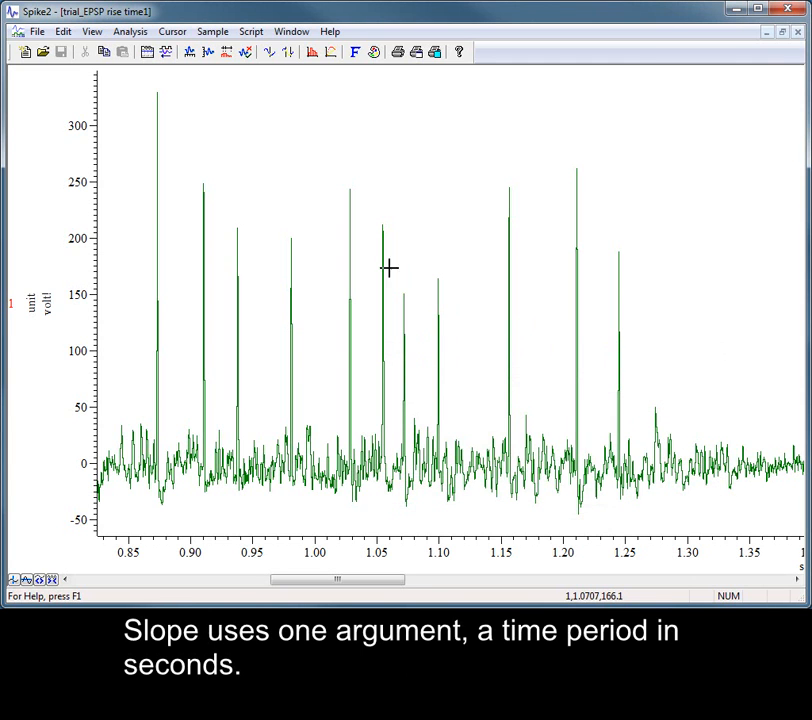
- Duplicate the EPSP channel so a raw voltage trace sits above the slope-processed one
right_click(390, 268)
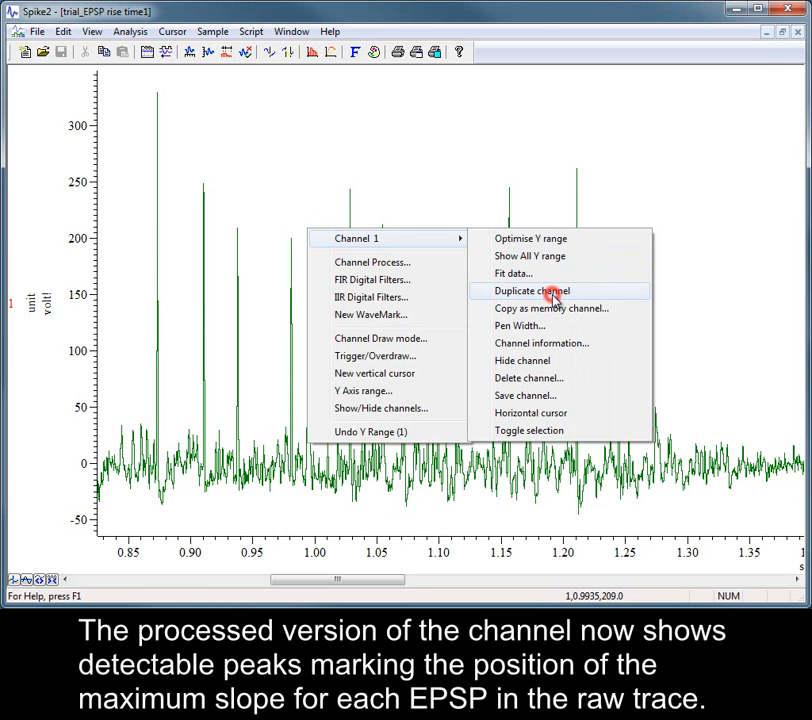
left_click(532, 290)
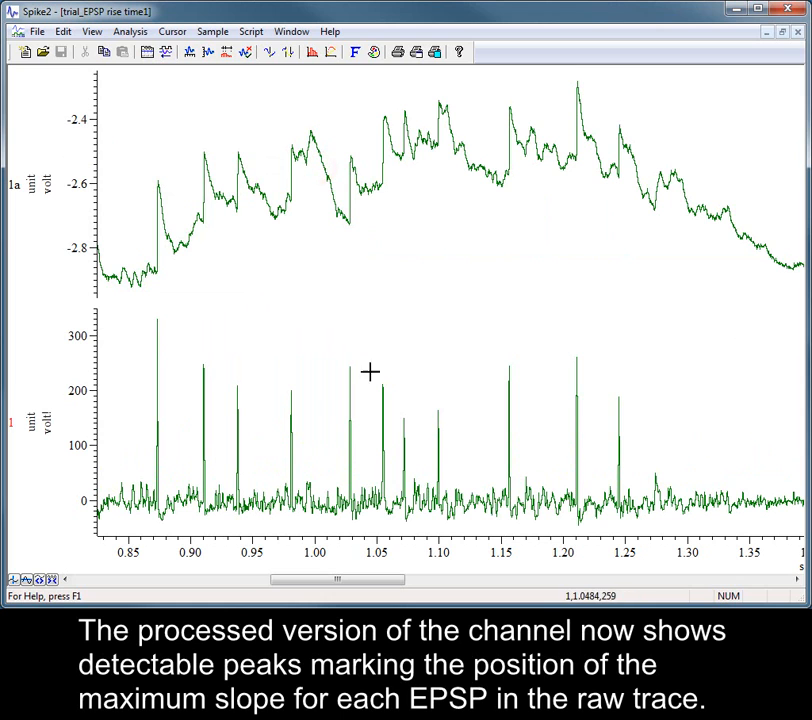
mouse_move(208, 316)
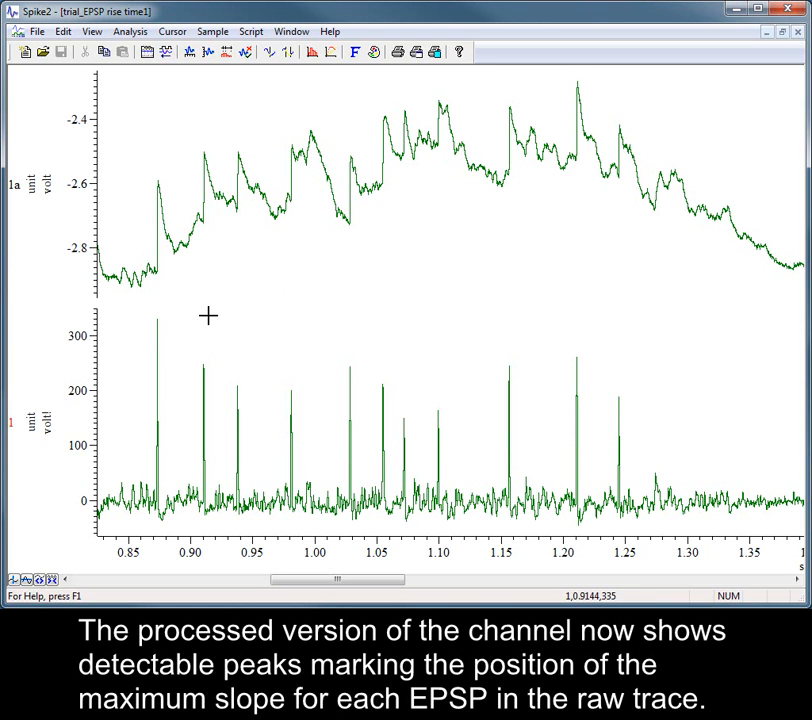
mouse_move(152, 238)
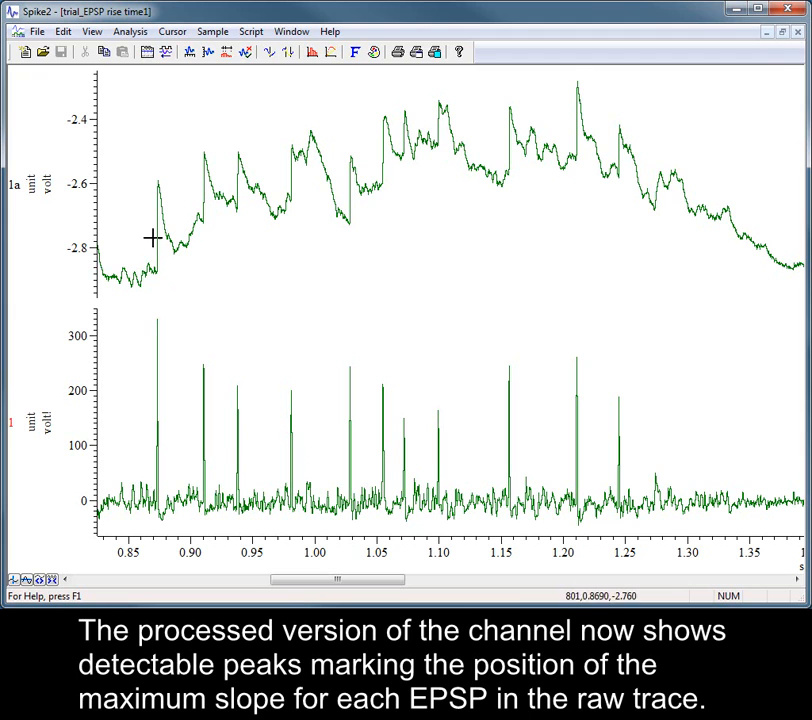
mouse_move(156, 178)
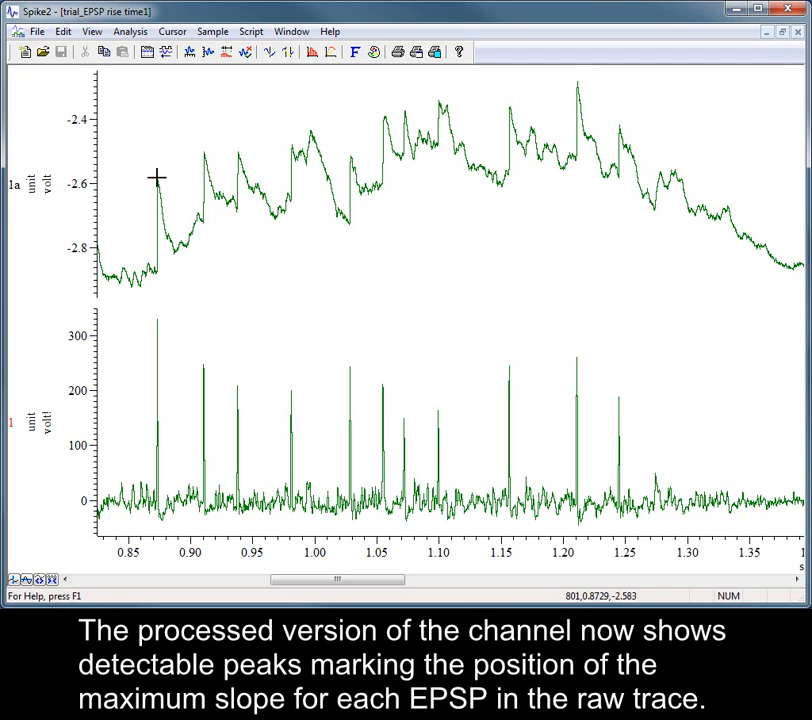
mouse_move(200, 348)
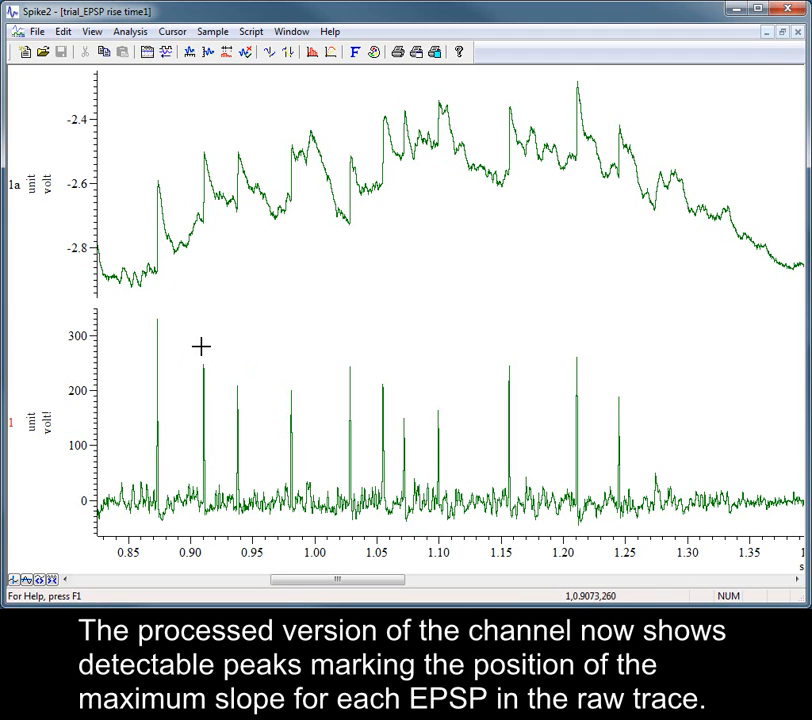
mouse_move(238, 304)
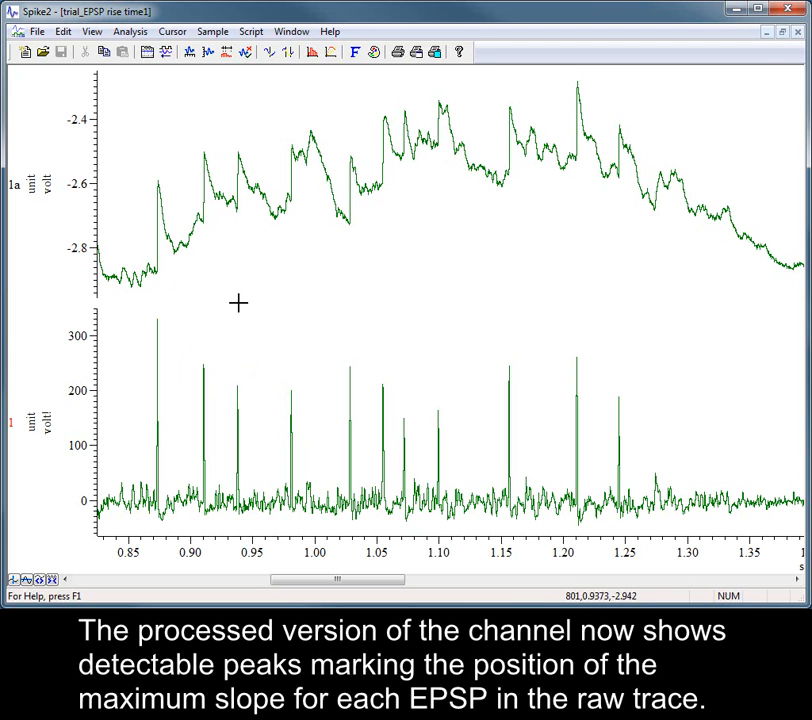
mouse_move(240, 350)
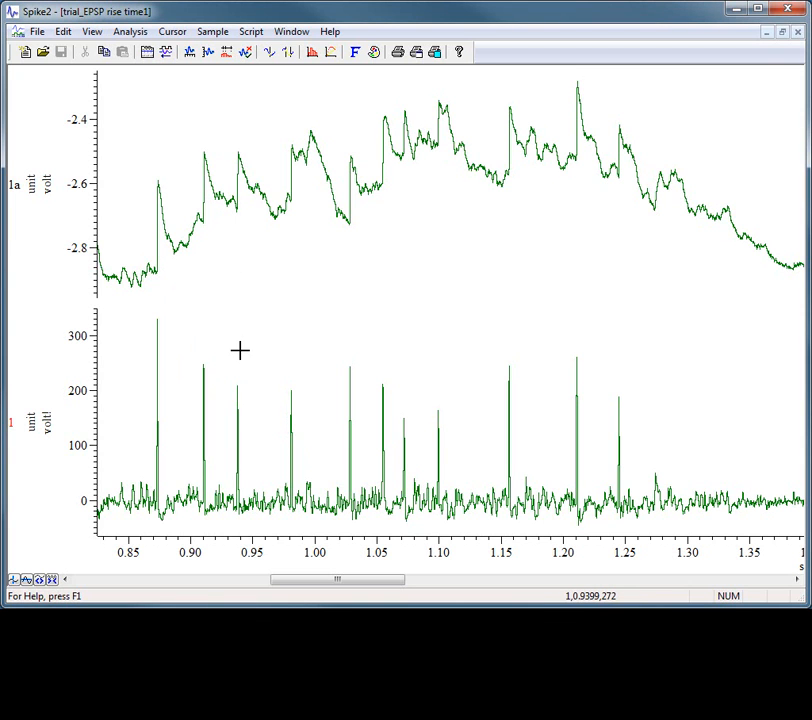
- Reopen Channel Process for the slope channel and drop down the list of available processes
right_click(240, 350)
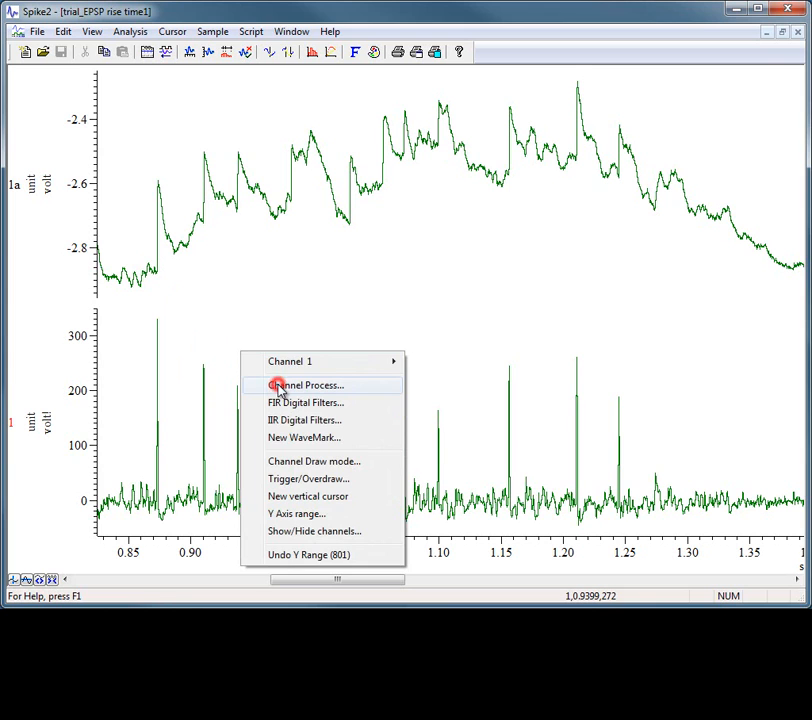
left_click(306, 384)
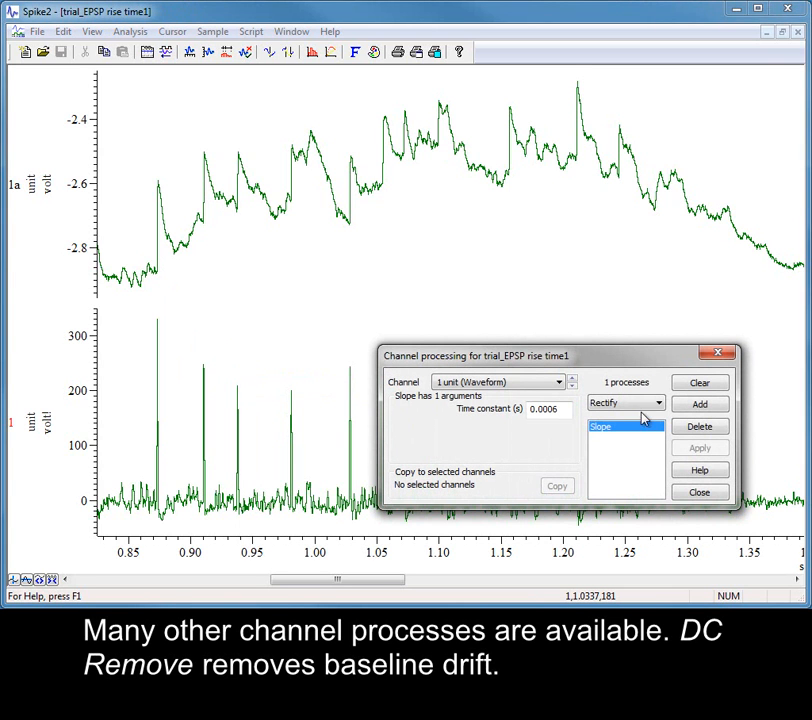
left_click(658, 404)
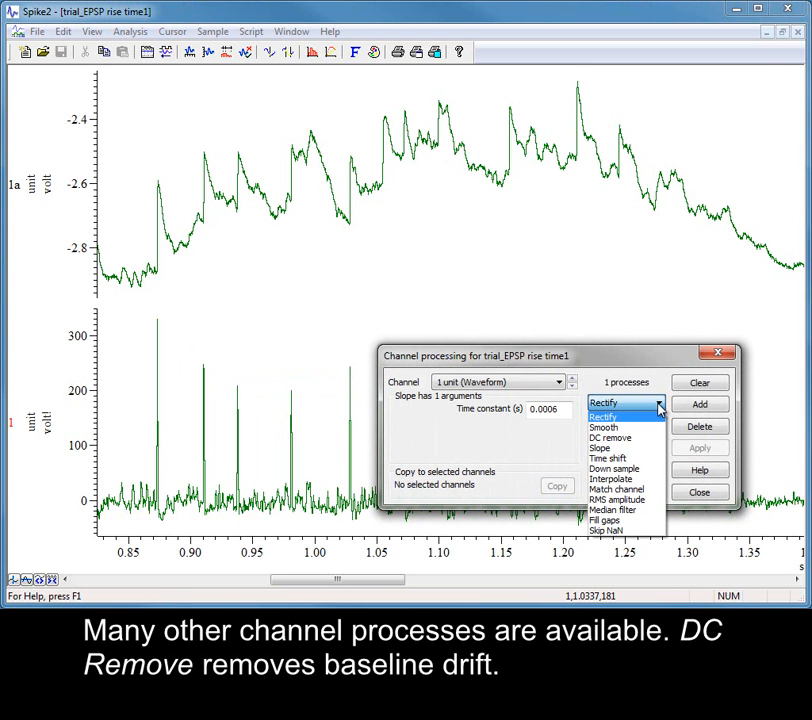
mouse_move(610, 436)
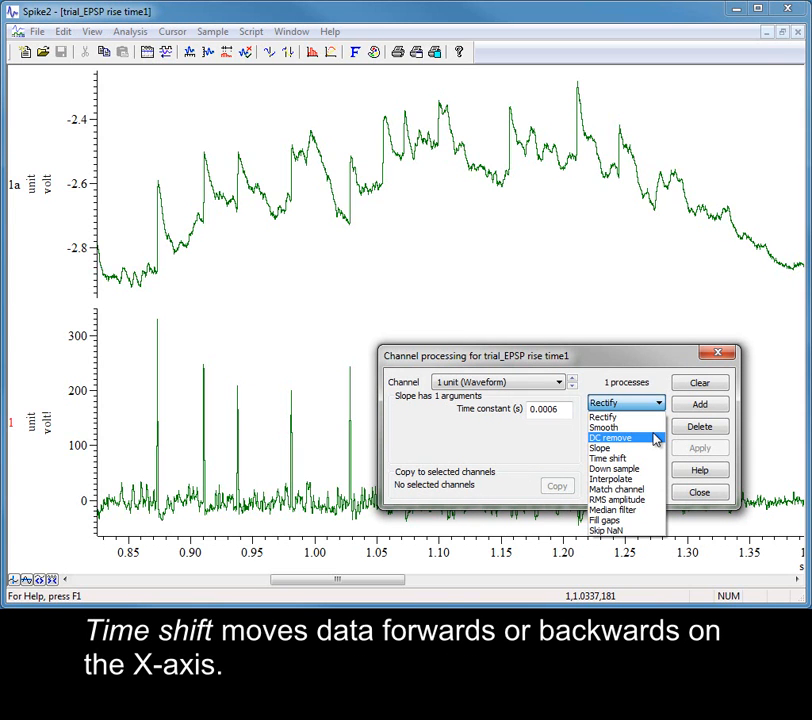
mouse_move(608, 458)
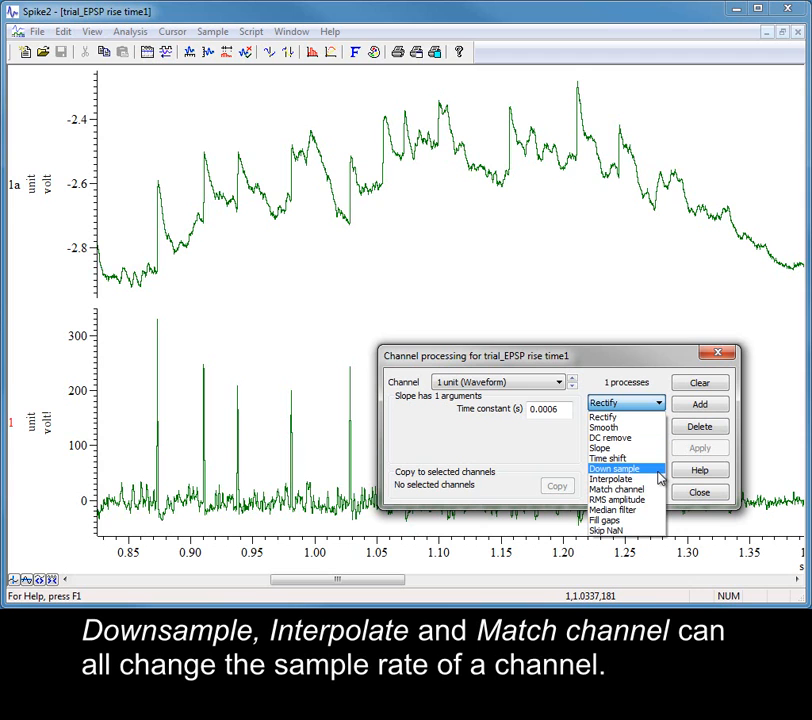
mouse_move(616, 488)
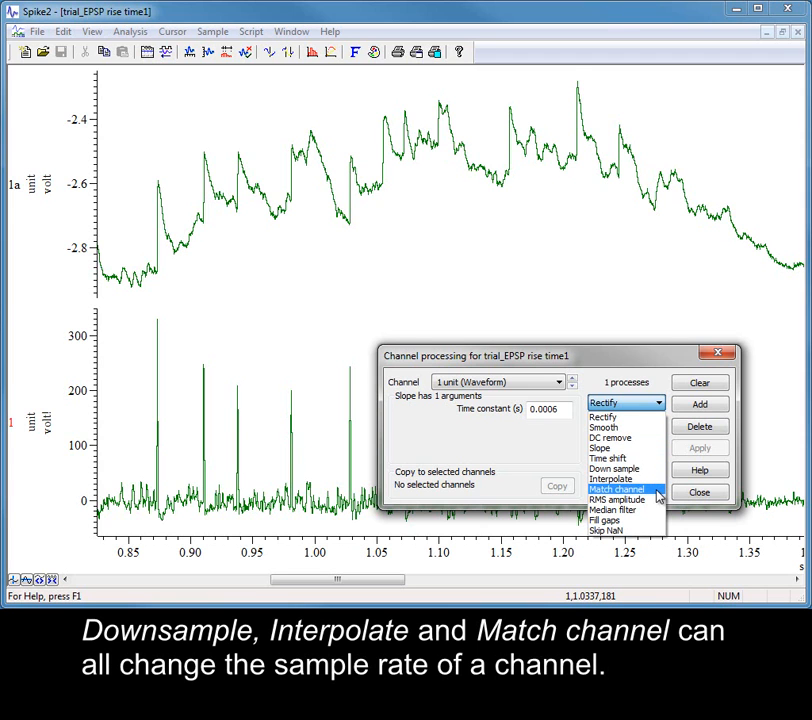